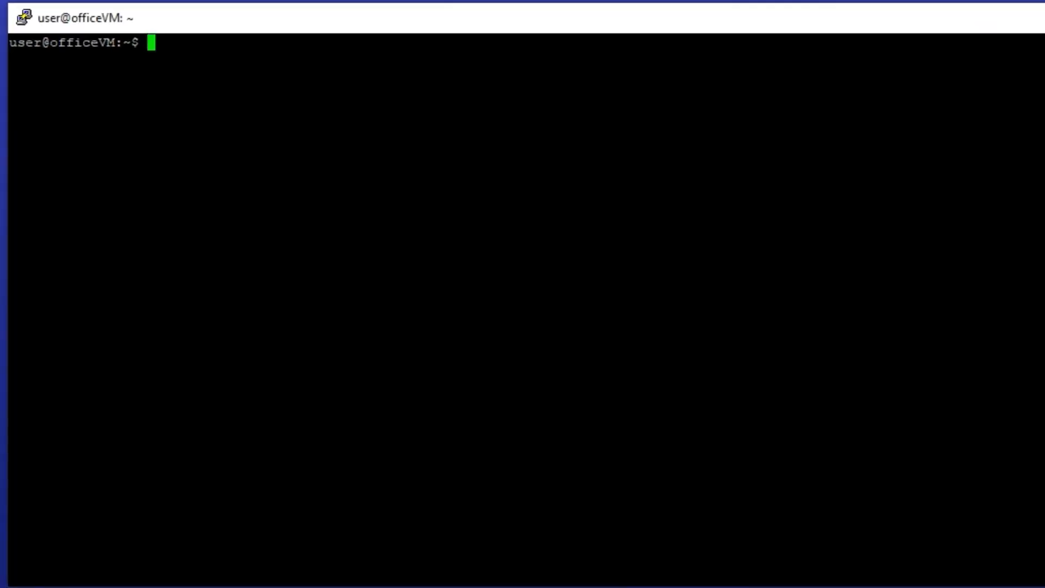
Refresh package lists with apt-get update and install wireguard, confirming with y
type("sudo apt-ge")
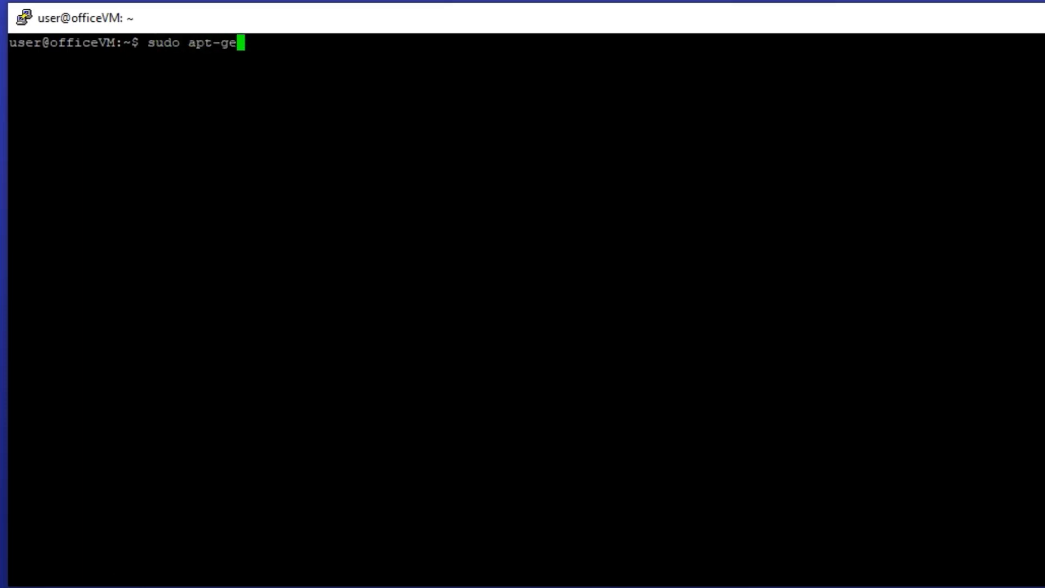
type("t update")
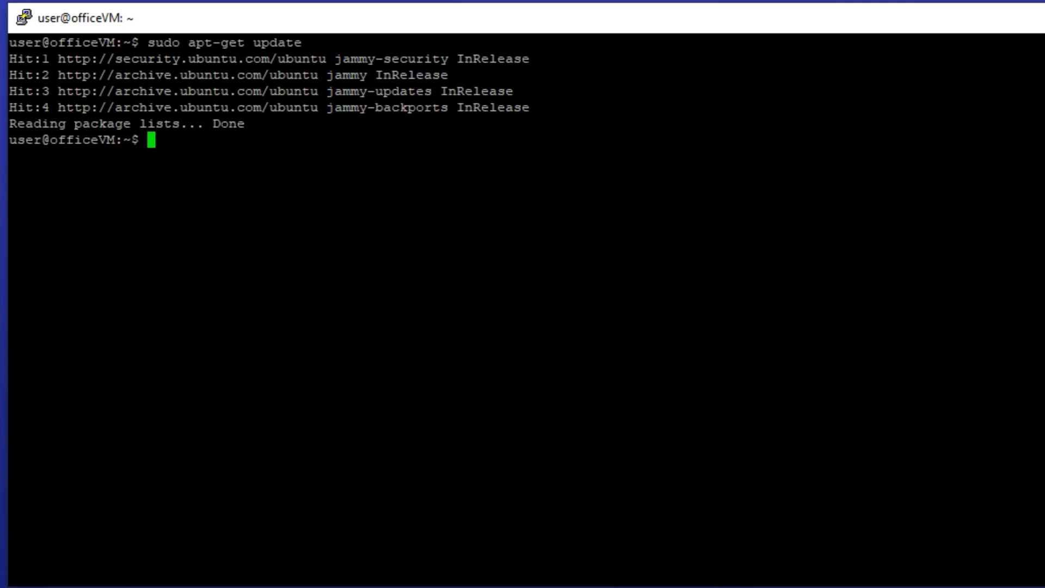
type("s")
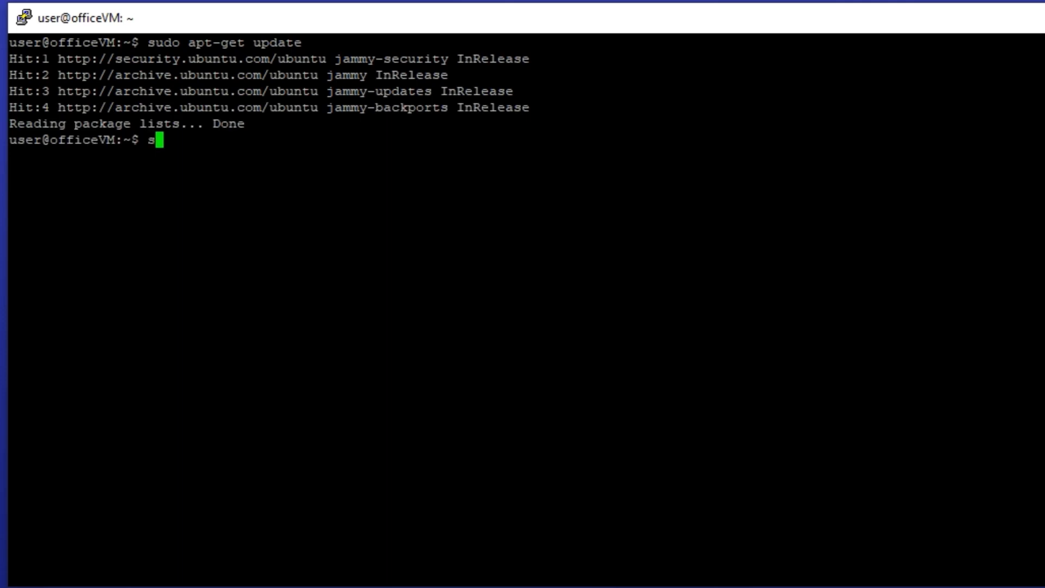
type("udo apt-get")
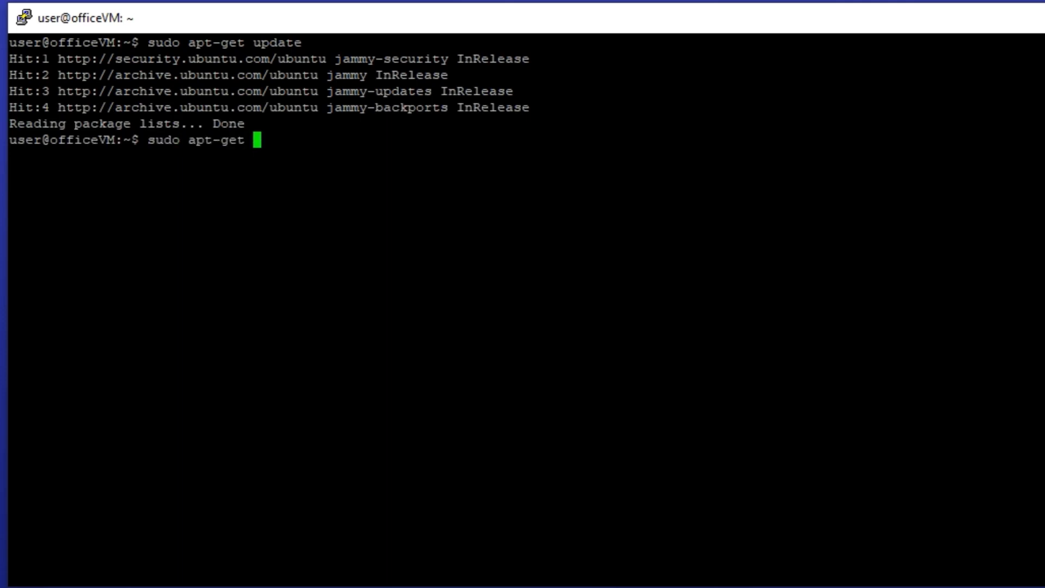
type("install")
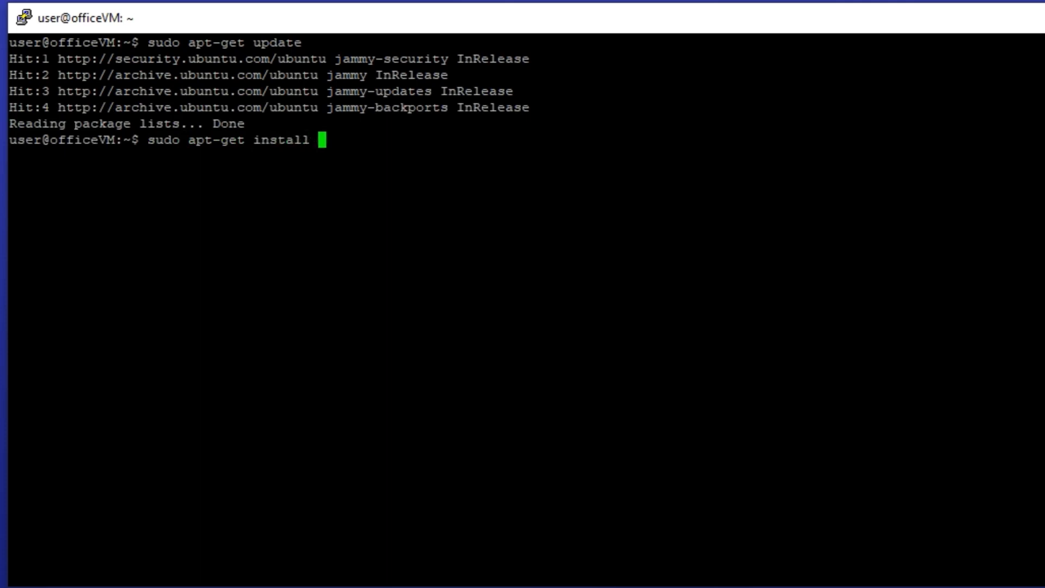
type("wireguard")
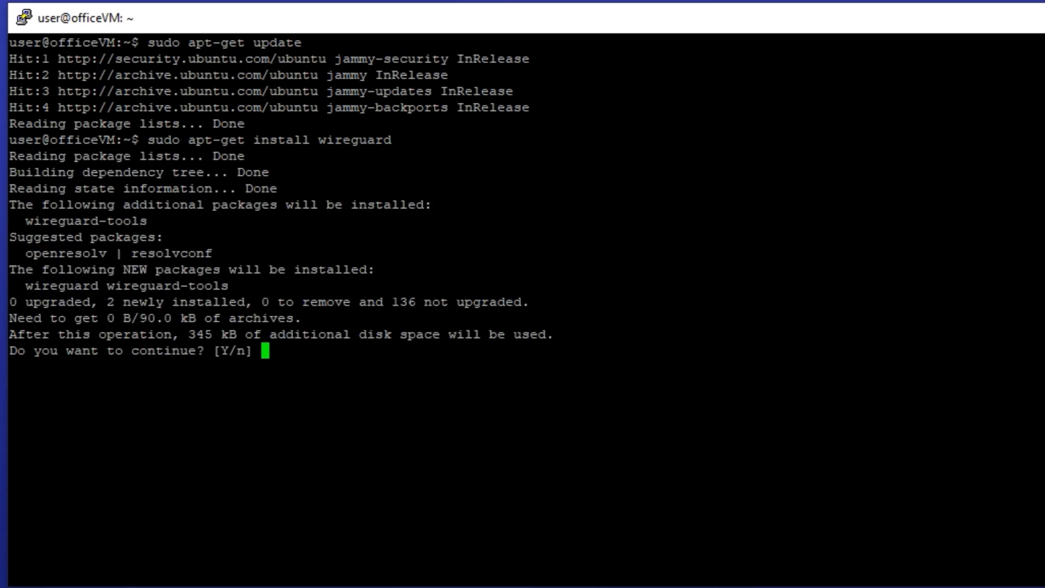
type("y")
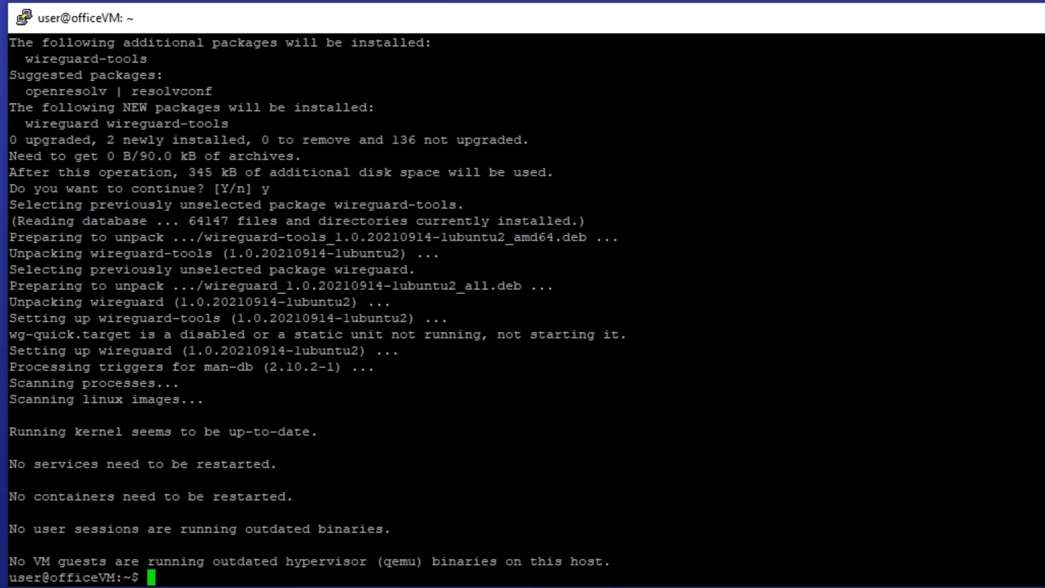
type("wg genkey |")
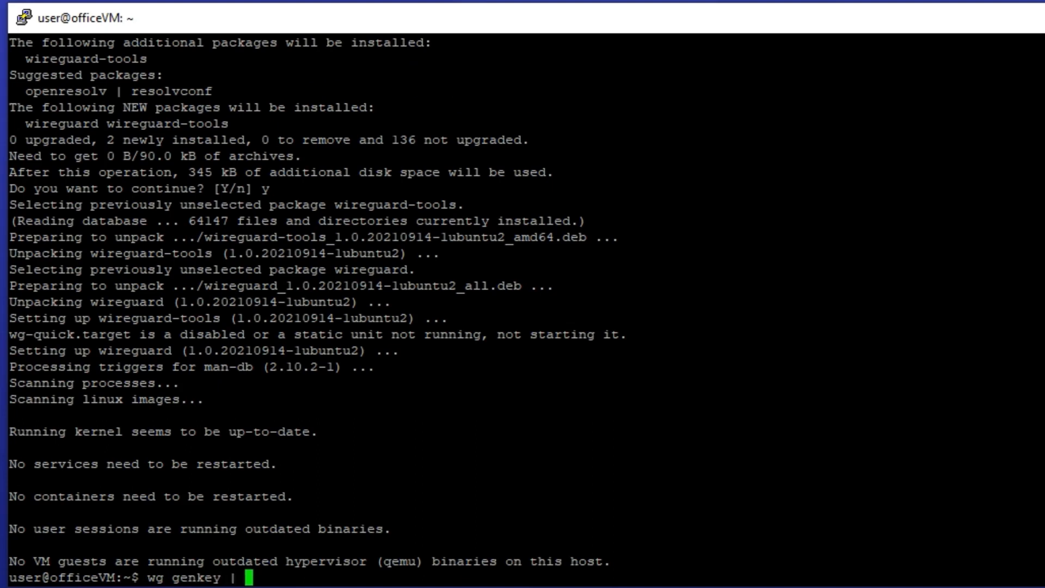
Save a new key to /etc/wireguard/private.key and derive /etc/wireguard/public.key from it
type("sudo tee /e")
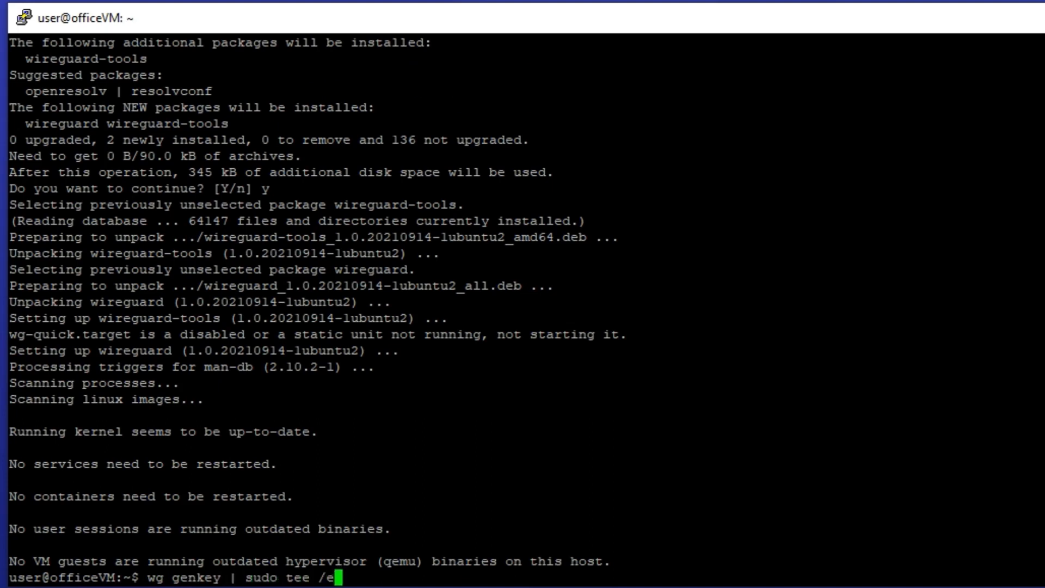
type("tc/wireguard/private.key")
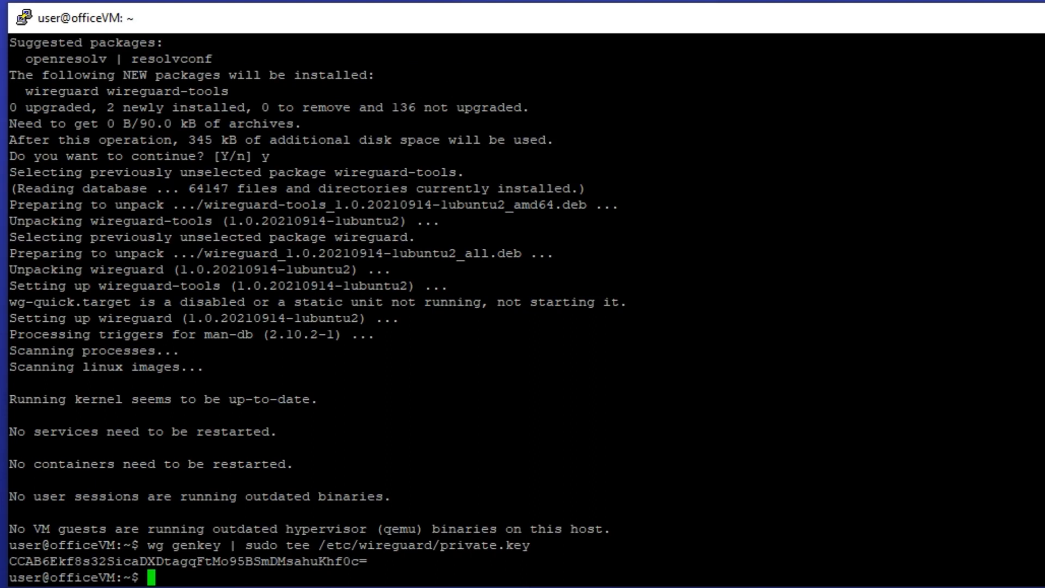
type("sudo")
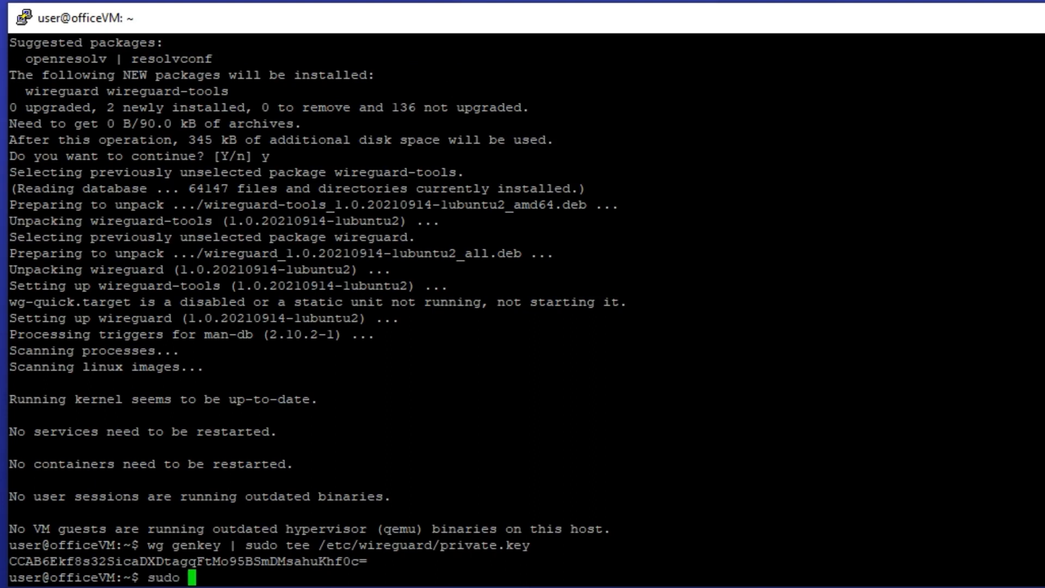
type("cat /etc/wireguard")
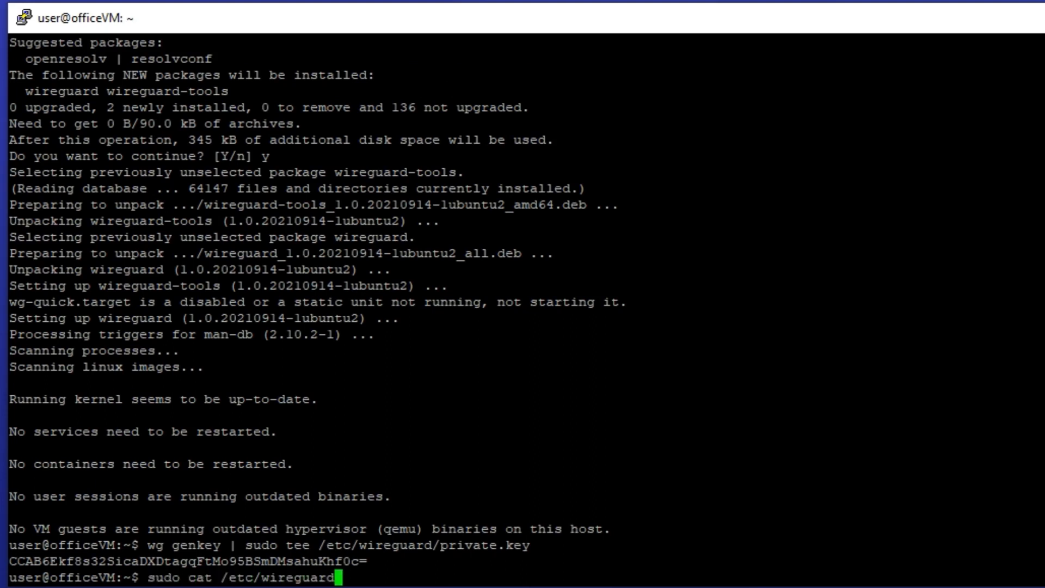
type("/private.key | wg pu")
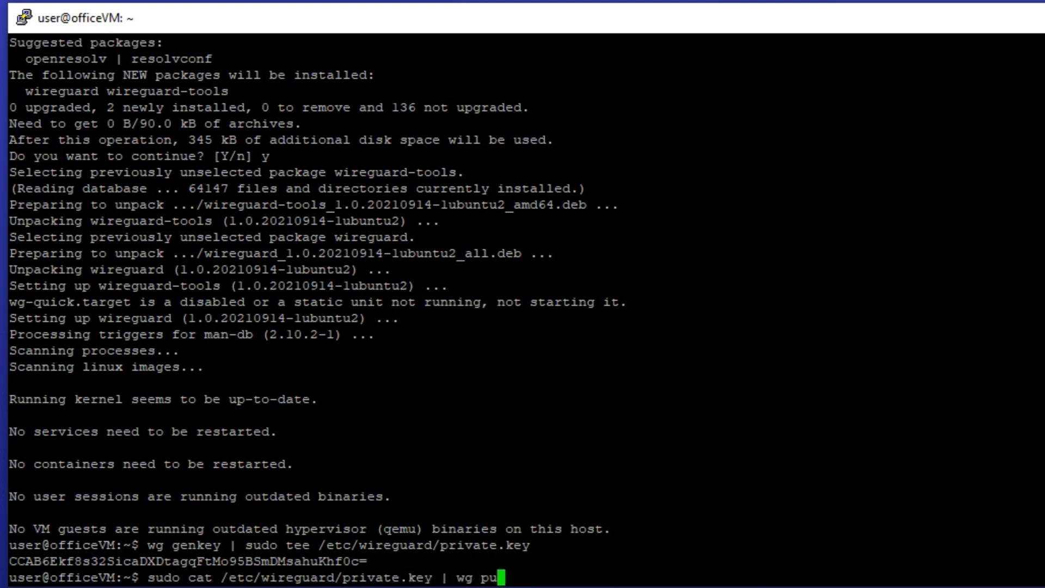
type("bkey |")
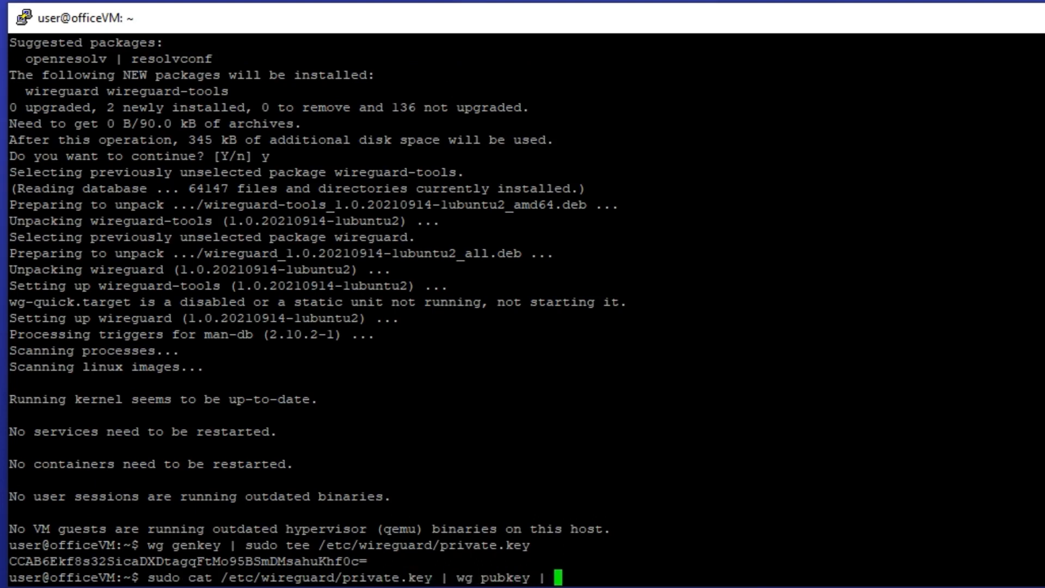
type("sudo tee /etc/wire")
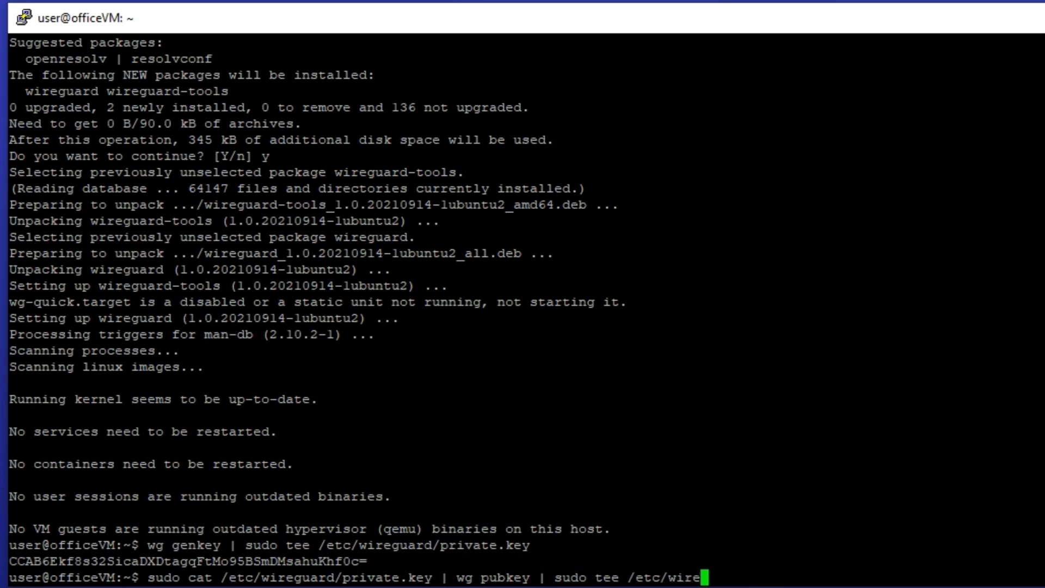
type("guard/public.key")
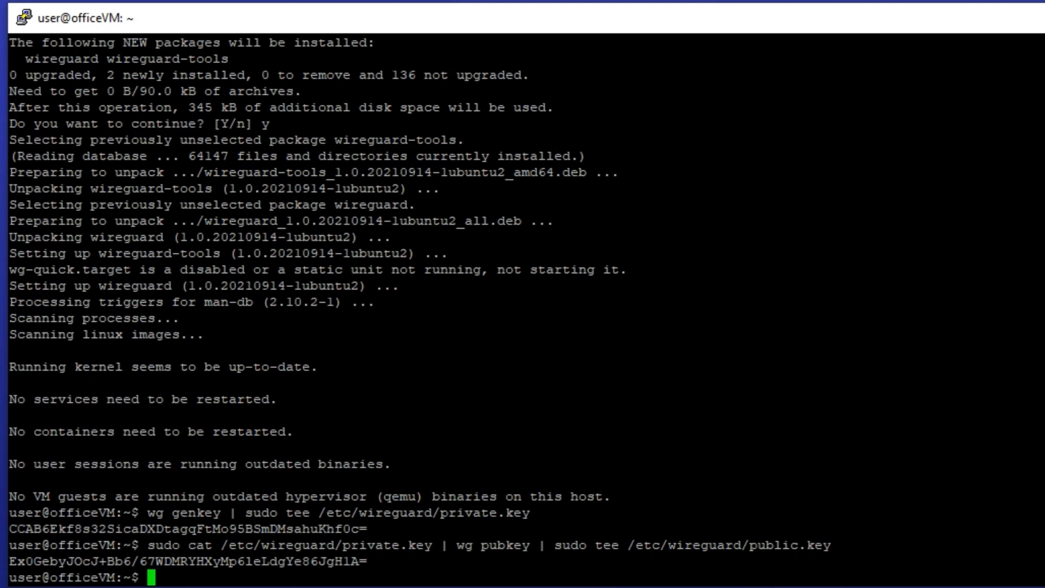
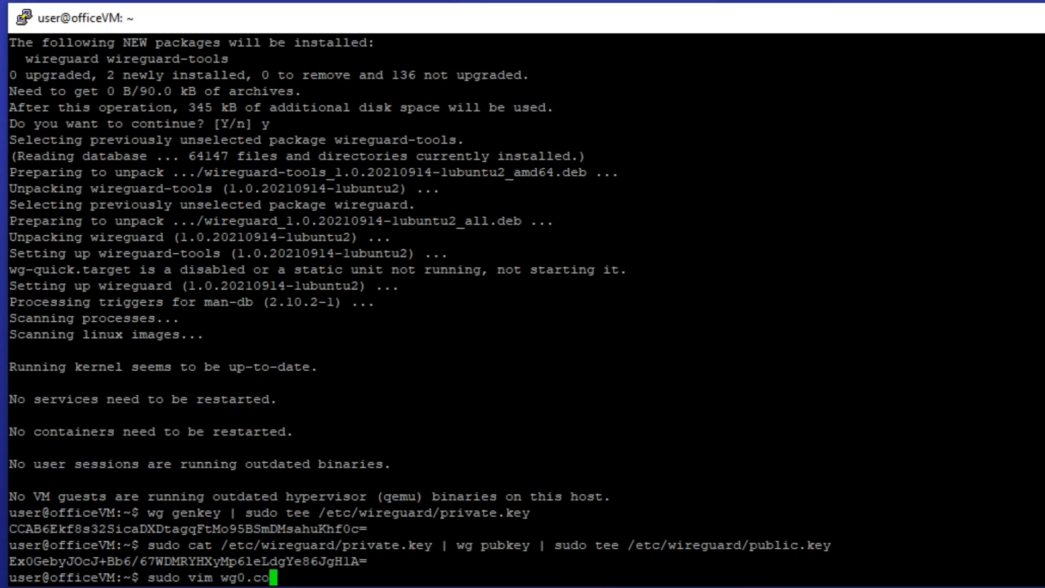
Write wg0.conf in vim with the private key, address 172.16.0.0/12, port 51820 and NAT rules
key("enter")
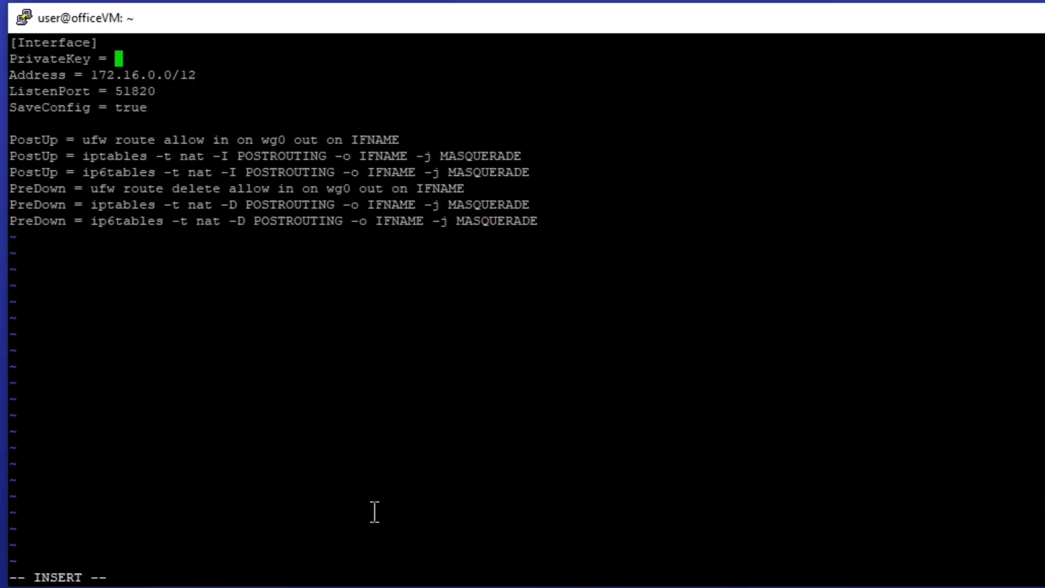
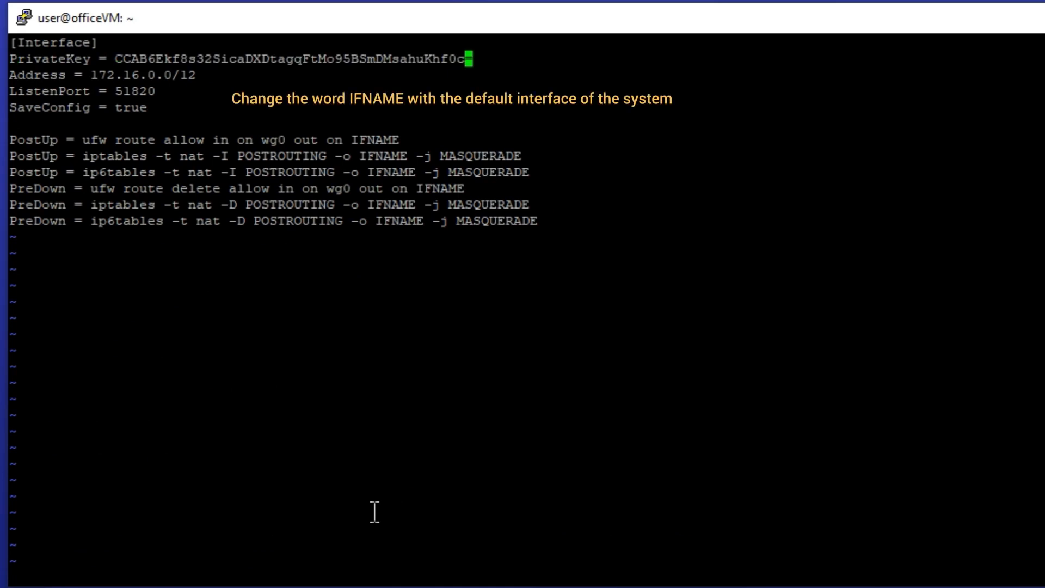
double_click(375, 139)
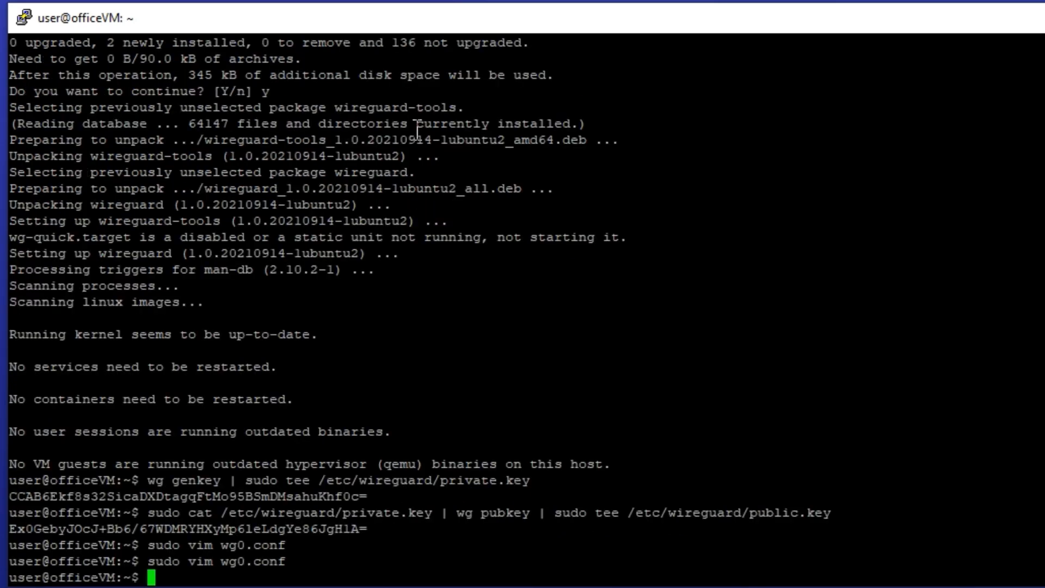
Run ip route list default and note enp0s7 as the outgoing interface
type("ip")
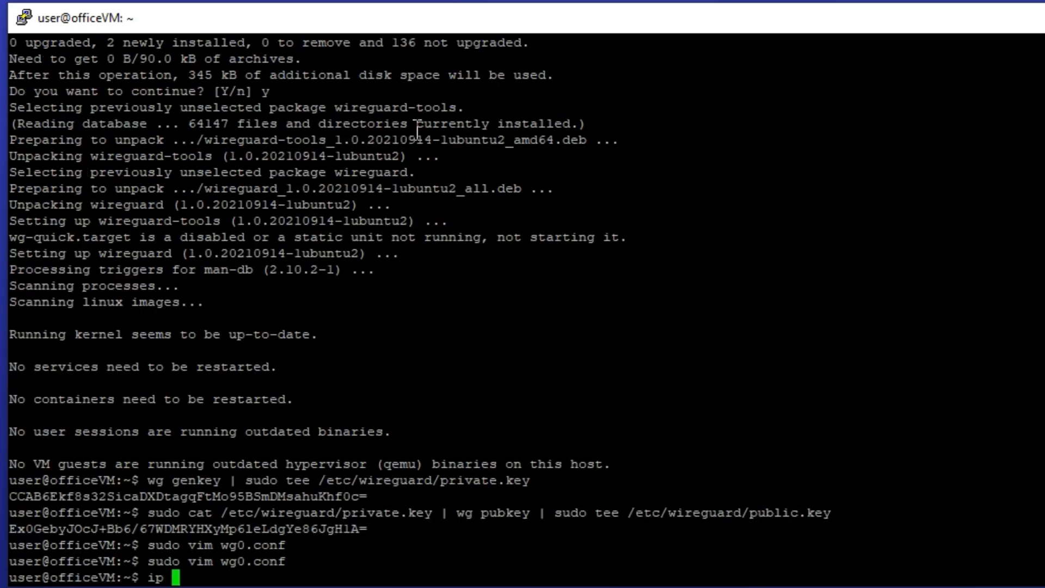
type("route l")
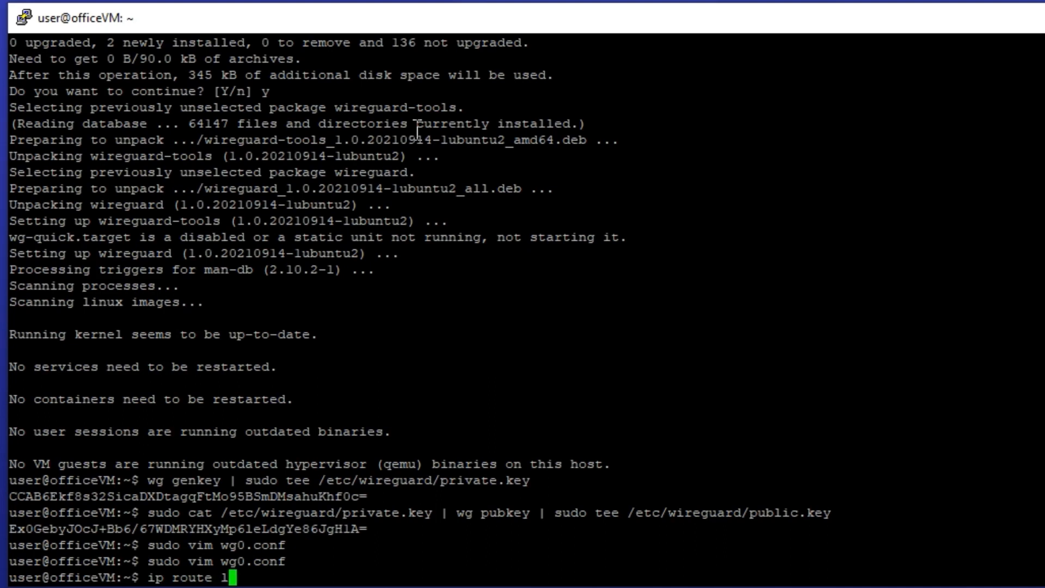
type("ist default")
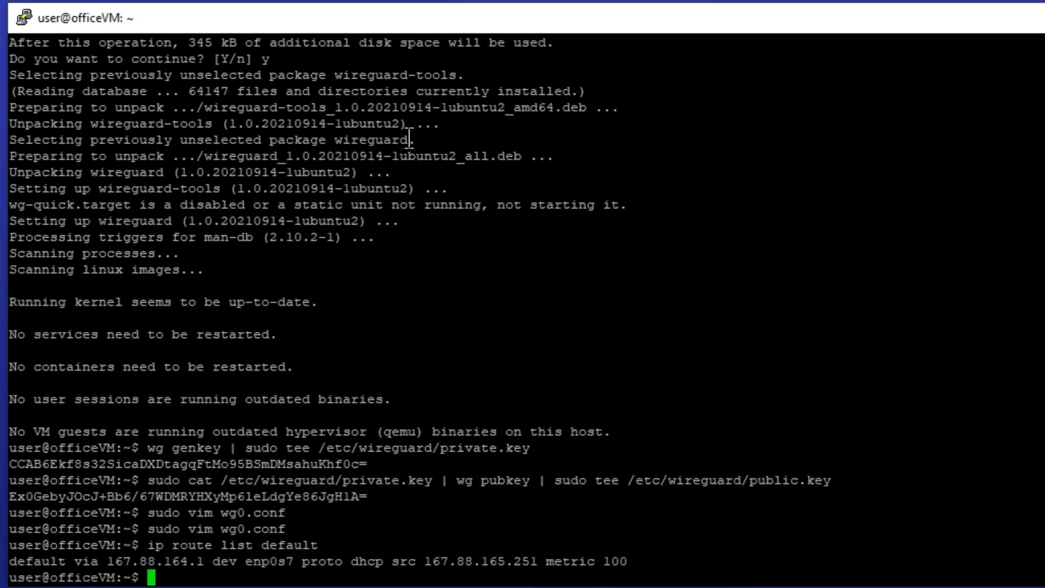
double_click(256, 561)
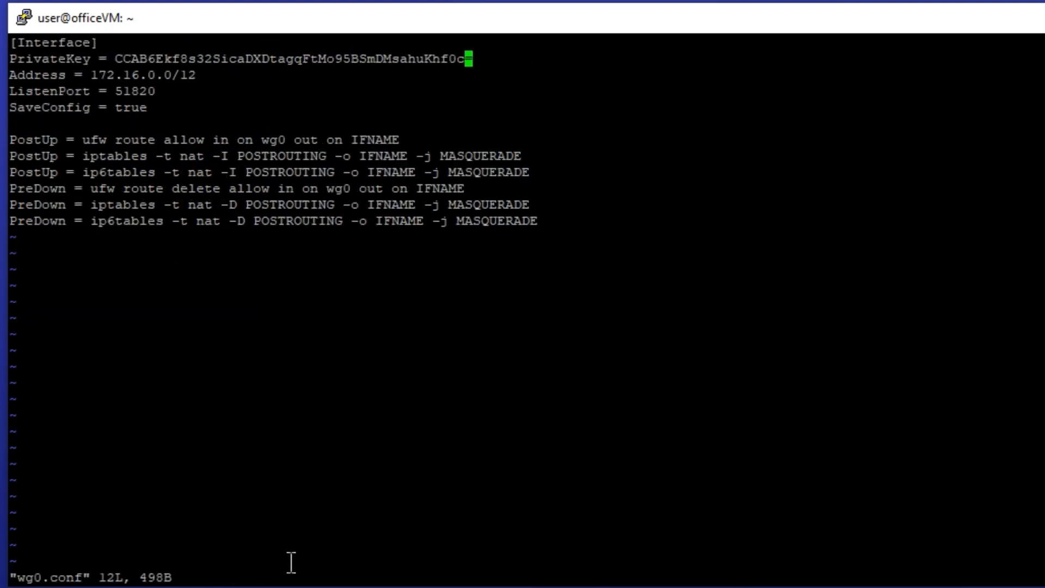
Replace IFNAME with enp0s7 in wg0.conf using :%s/IFNAME/enp0s7/
type(":%s/IFNAME/enp0s7/")
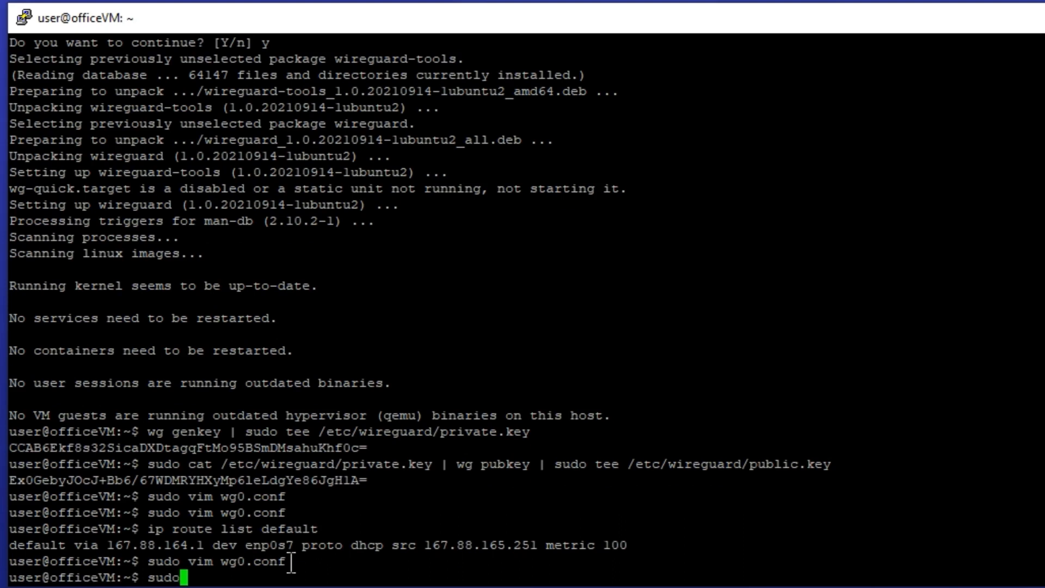
Copy wg0.conf to /etc/wireguard/wg0.conf with sudo cp
type("cp wg0.conf /")
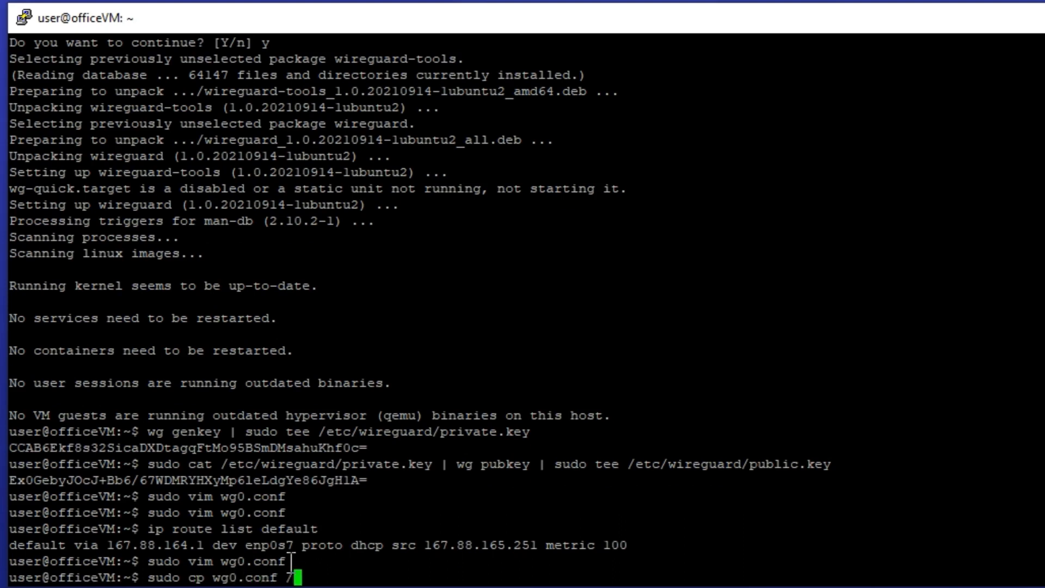
type("etc/")
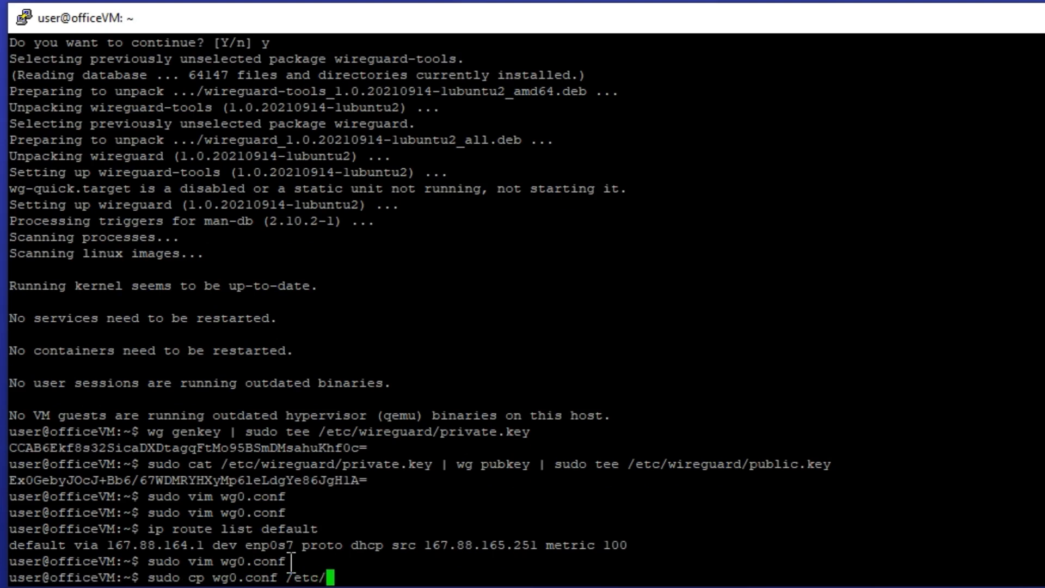
type("wireguard")
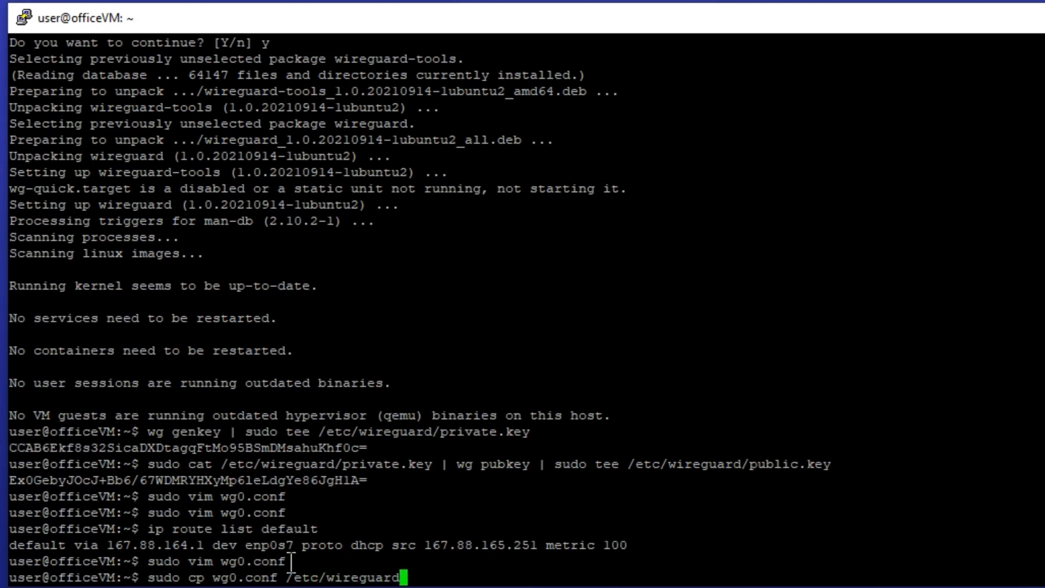
type("/wg0.conf")
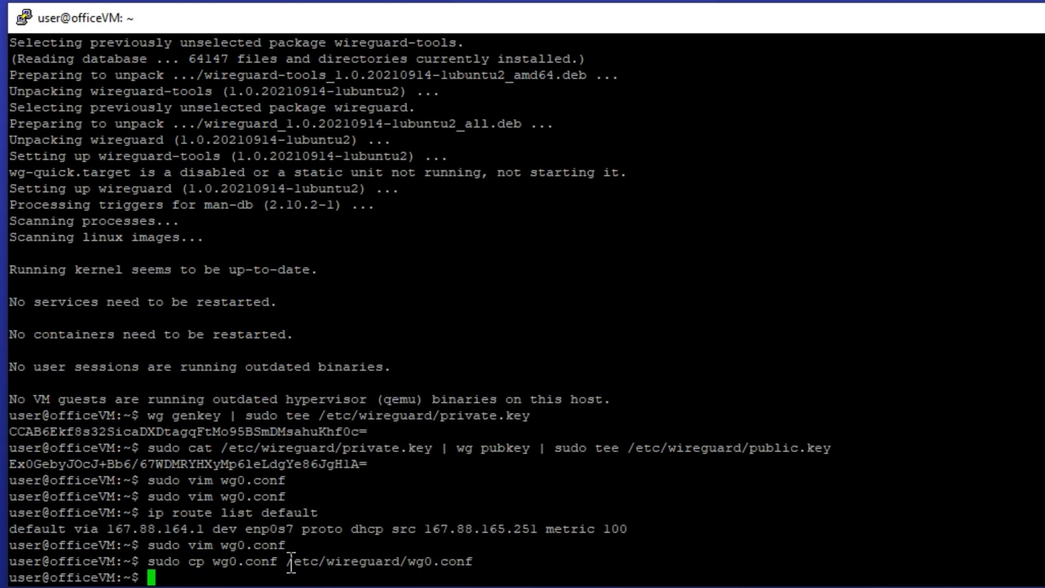
Uncomment net.ipv4.ip_forward=1 and net.ipv6.conf.all.forwarding=1 in /etc/sysctl.conf and save
type("sudo")
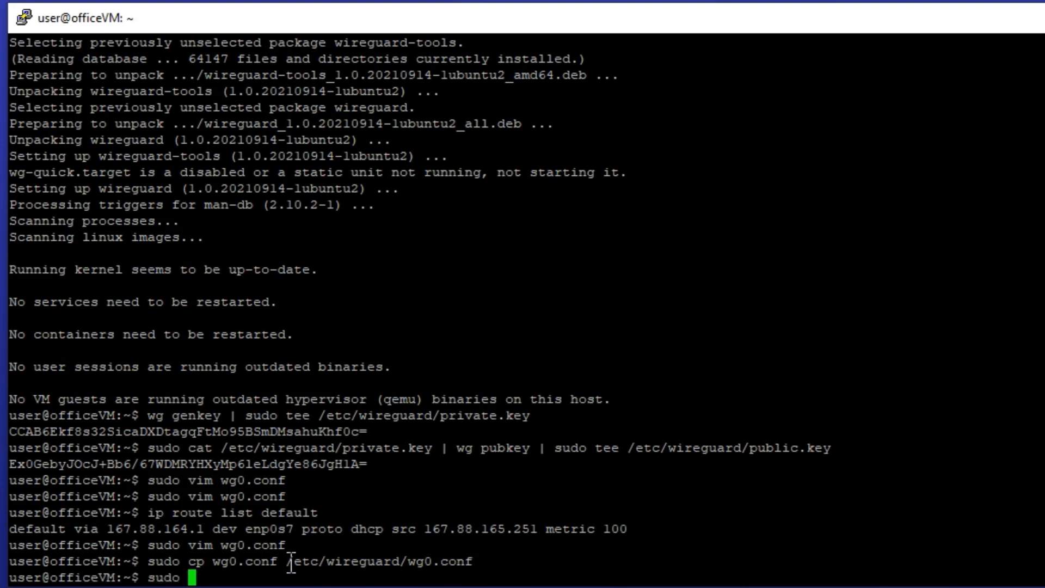
type("vim /etc")
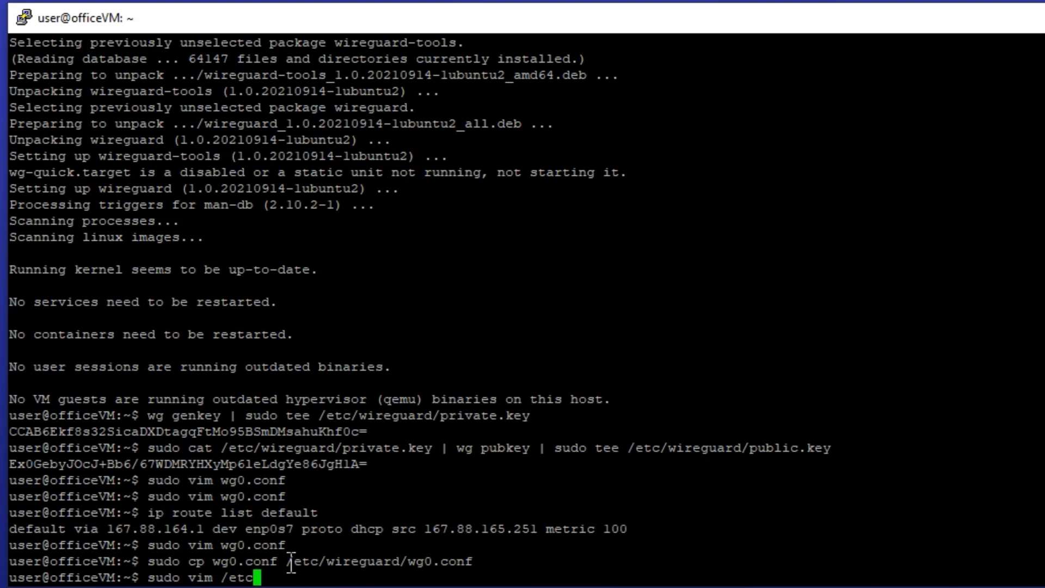
type("/sysctl")
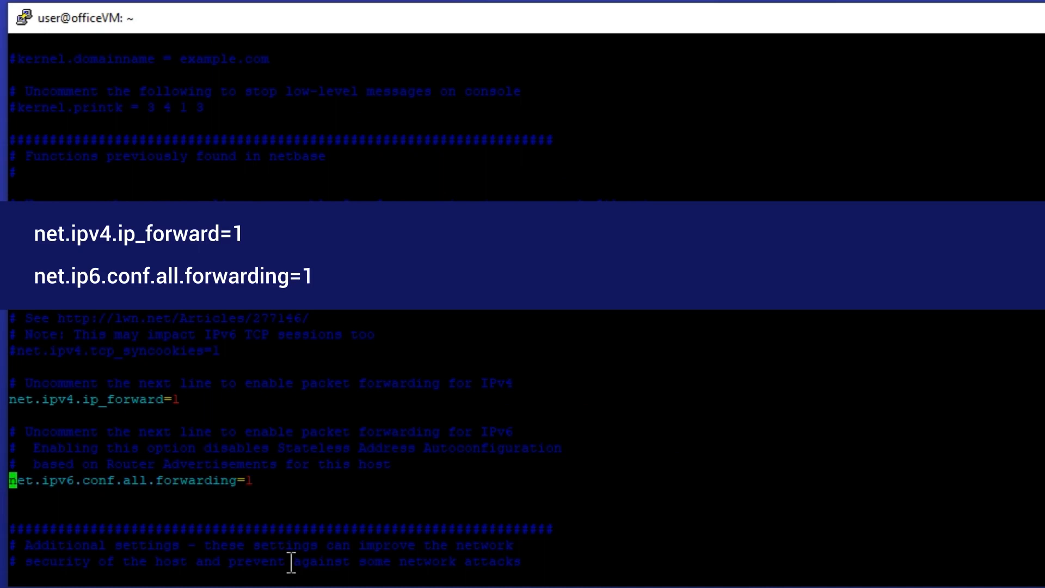
type(":wq")
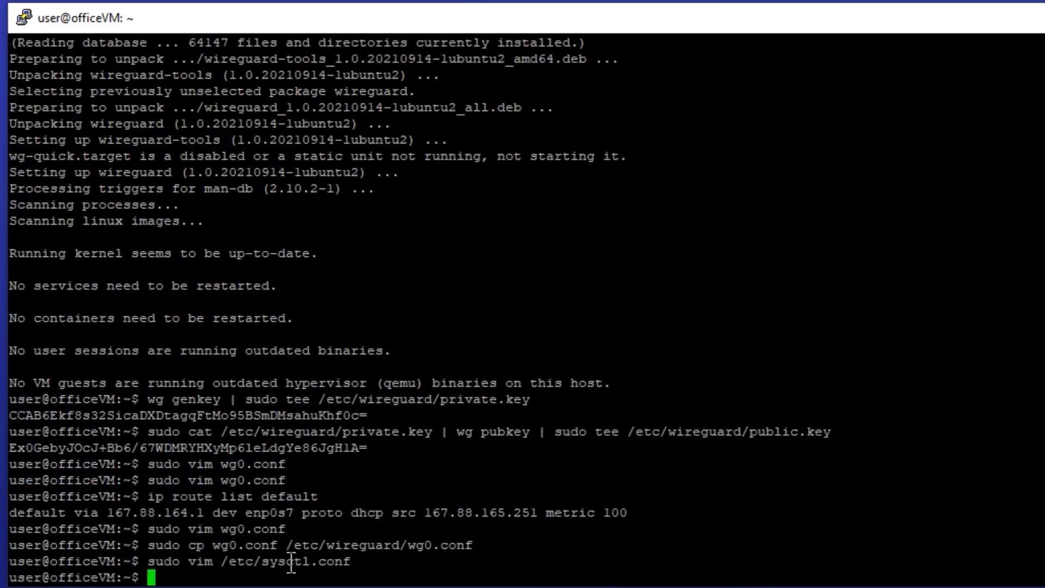
Apply forwarding settings with sysctl -p and allow UDP port 51280 in ufw
type("sudo sysctl -p")
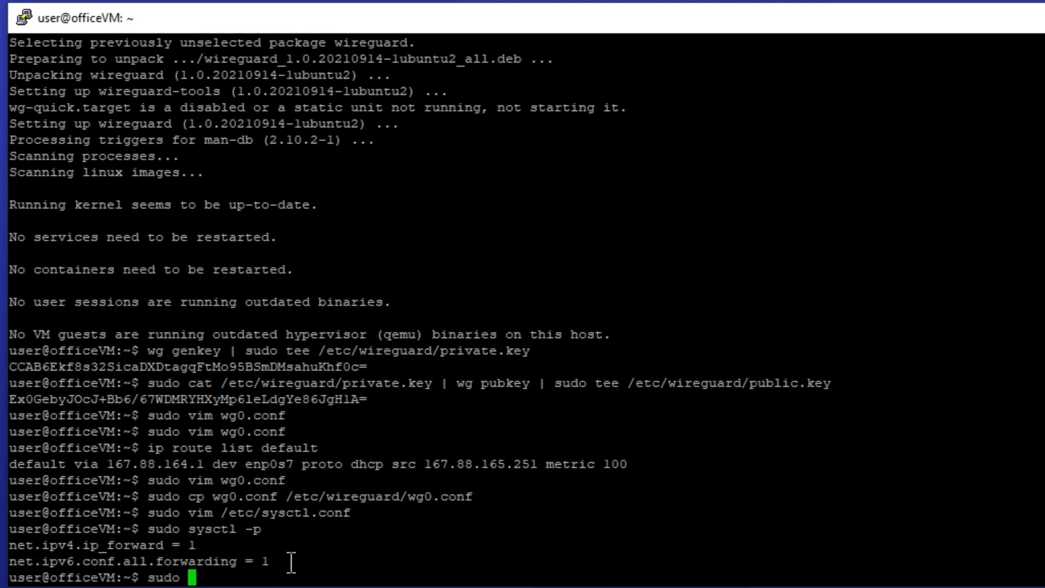
type("ufw")
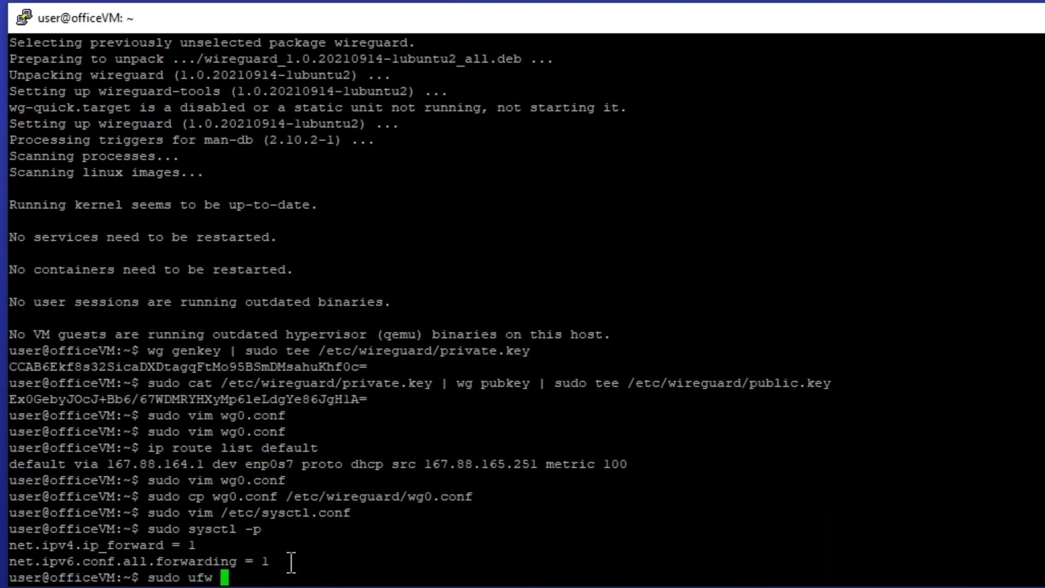
type("allow")
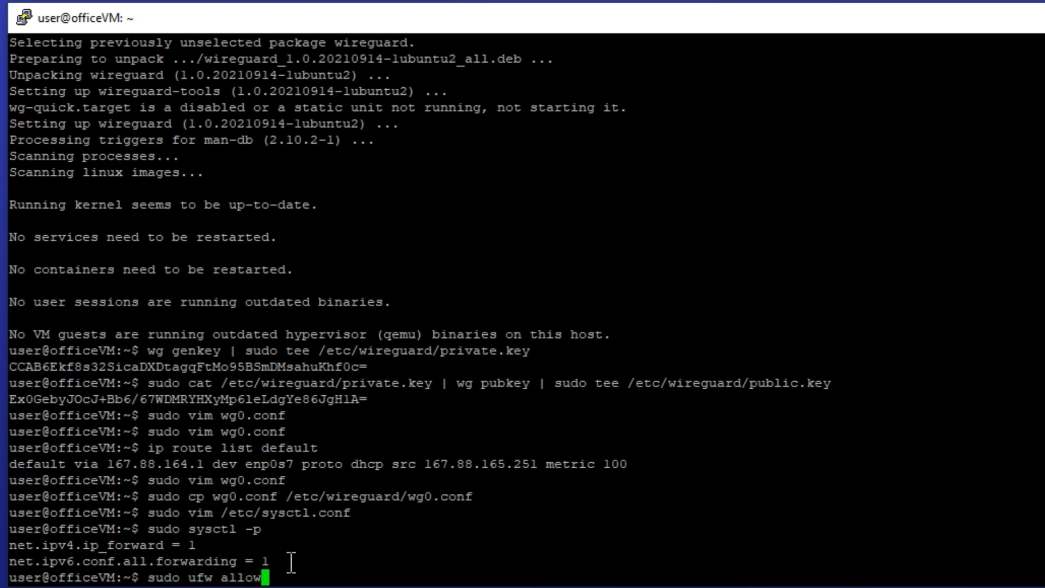
type("512")
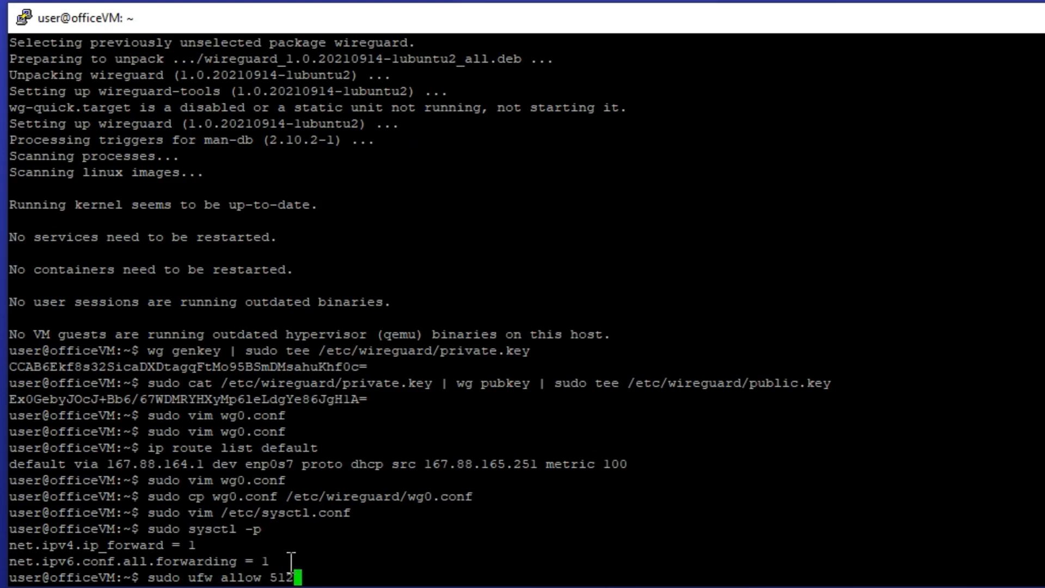
type("0/udp")
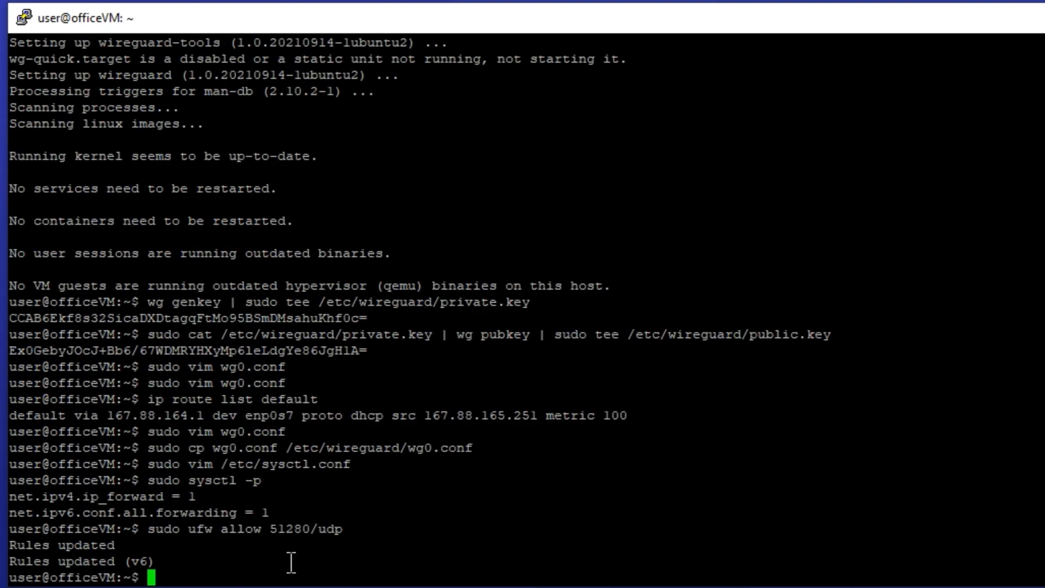
Restart the ufw firewall by disabling and re-enabling it
type("sudo ufw disable")
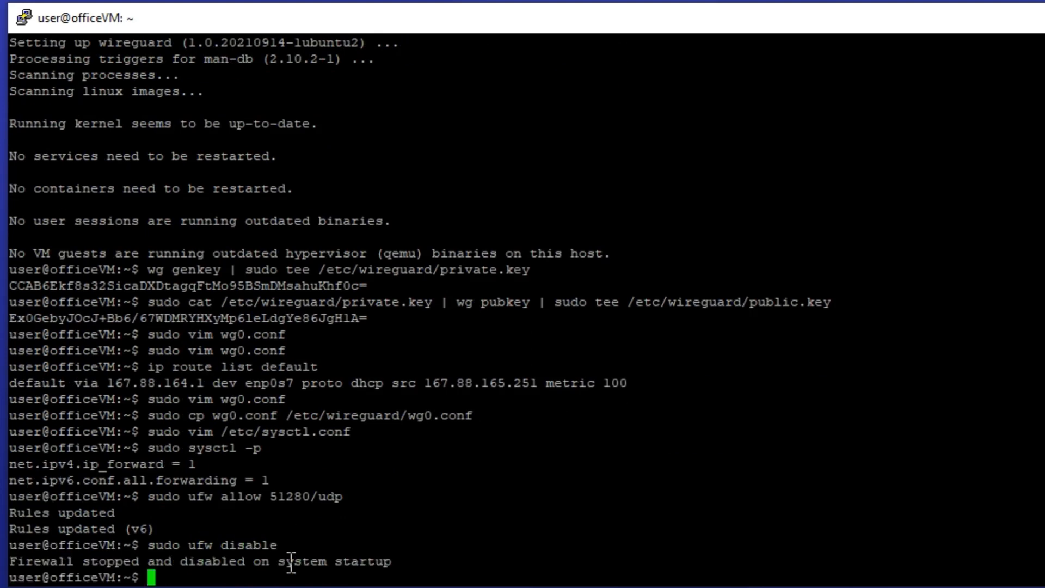
type("sudo ufw di")
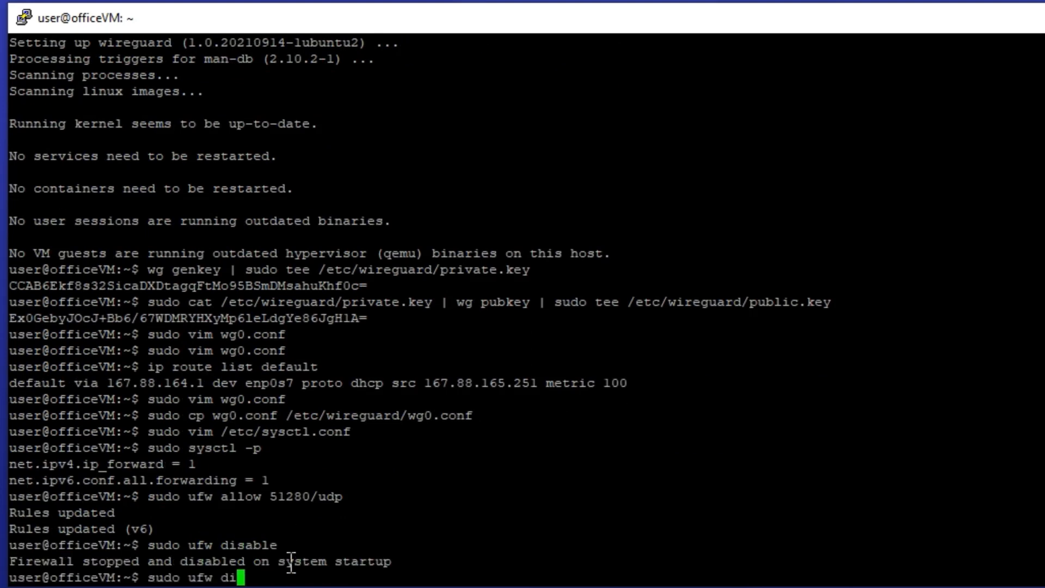
type("enable")
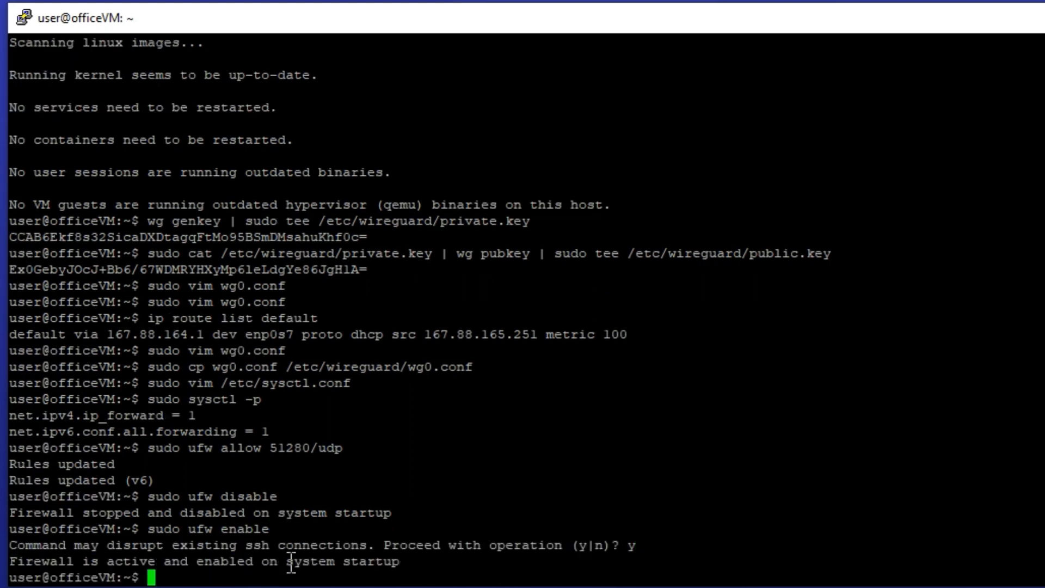
type("sudo ufw statu")
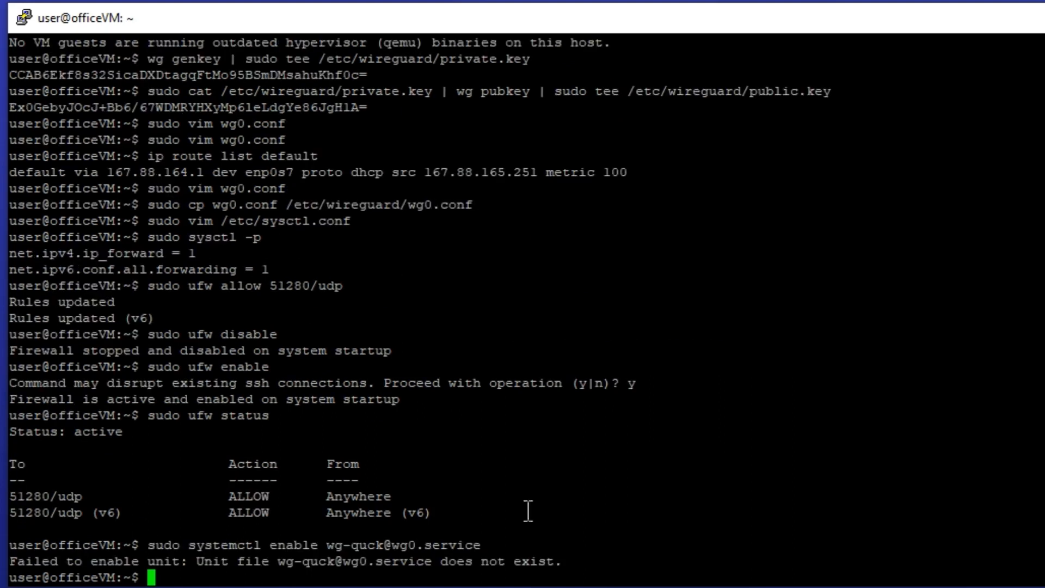
type("sudo systemctl enable wg-quck@wg0.service")
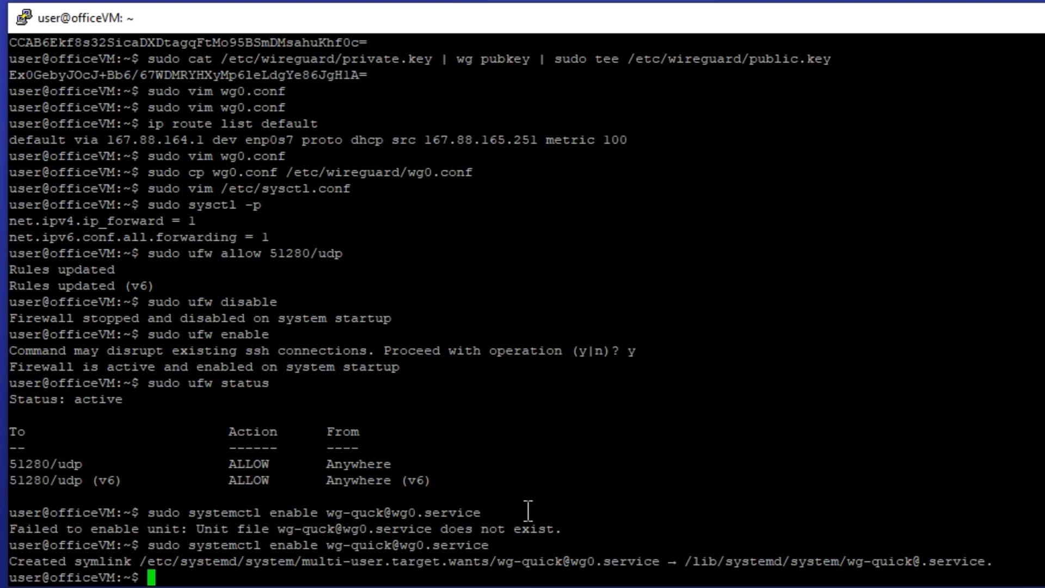
type("sudo systemctl enable wg-quick@wg0.service")
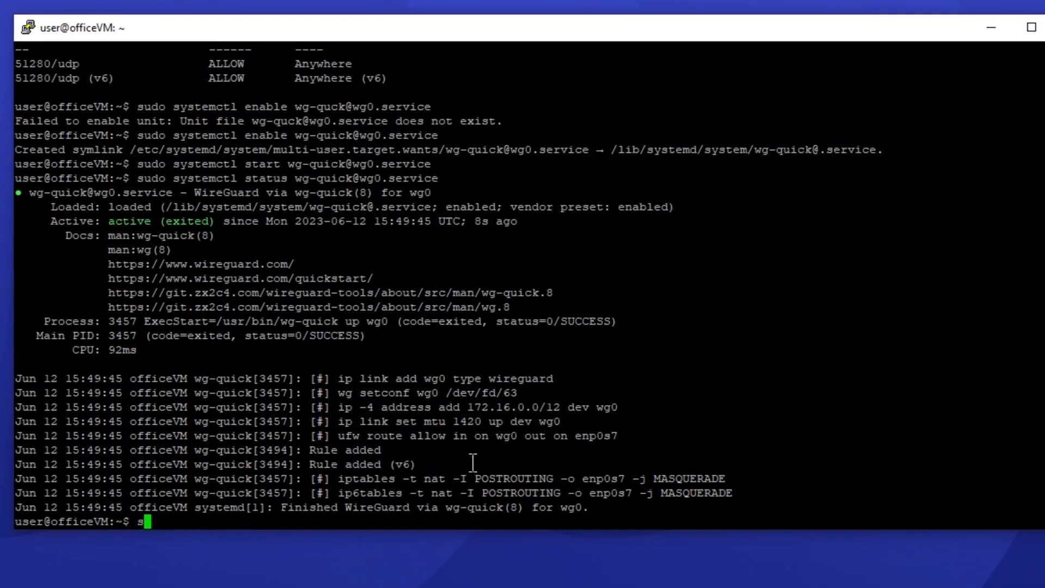
Install nginx with sudo apt-get install nginx, confirming with y
type("udo apt-get")
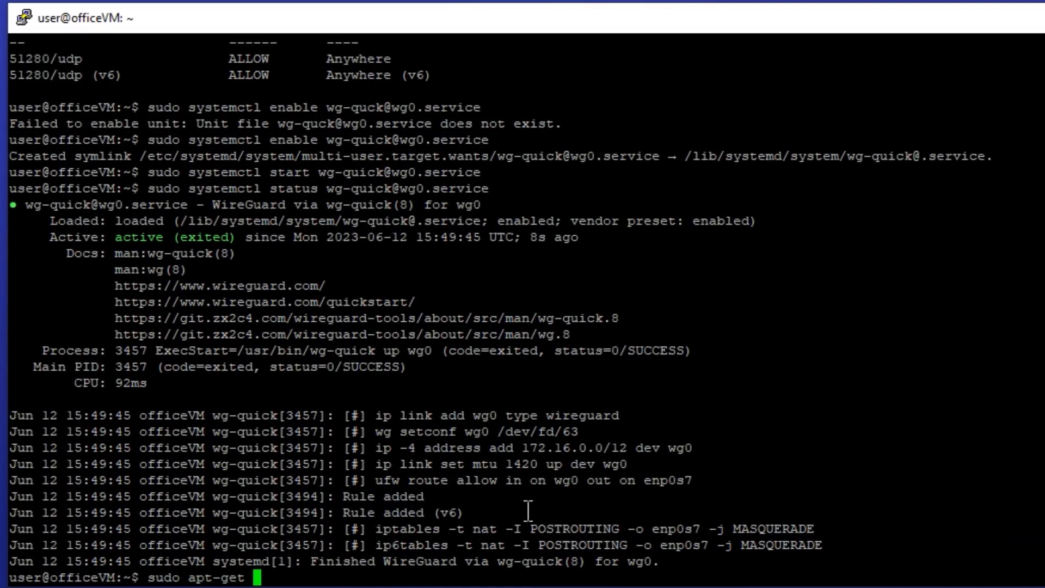
type("install")
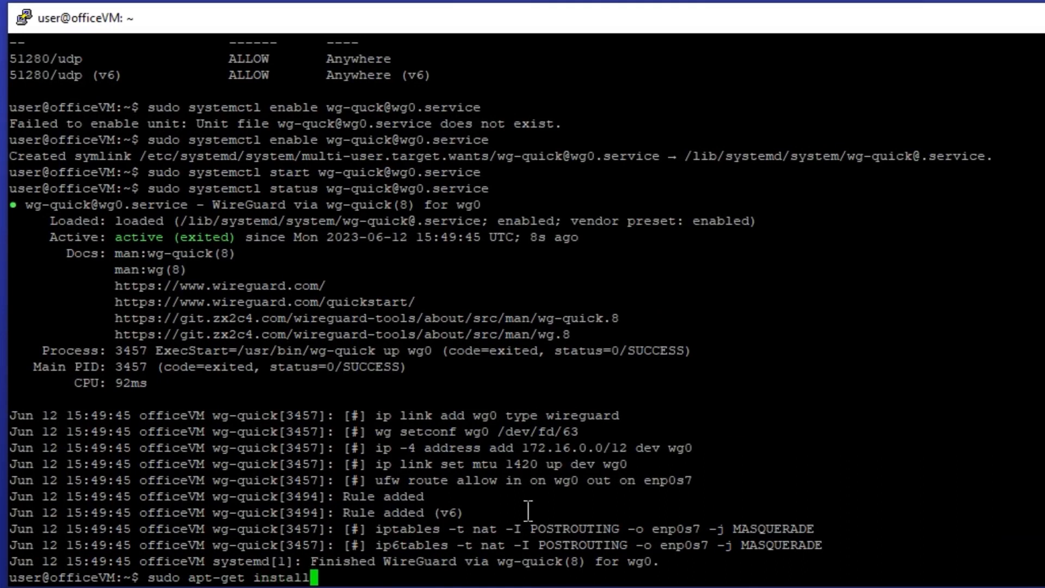
type("nginx")
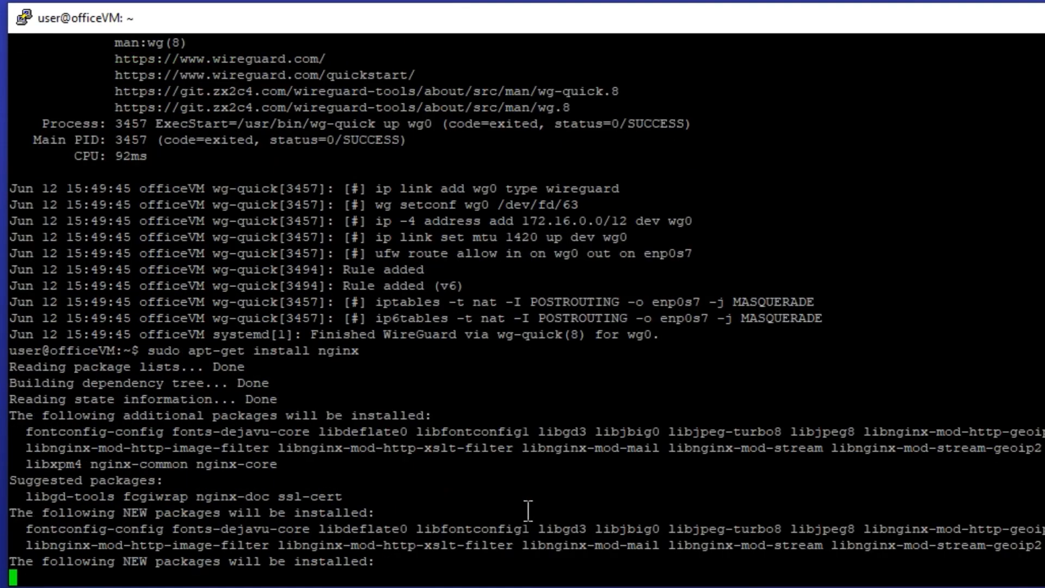
type("y")
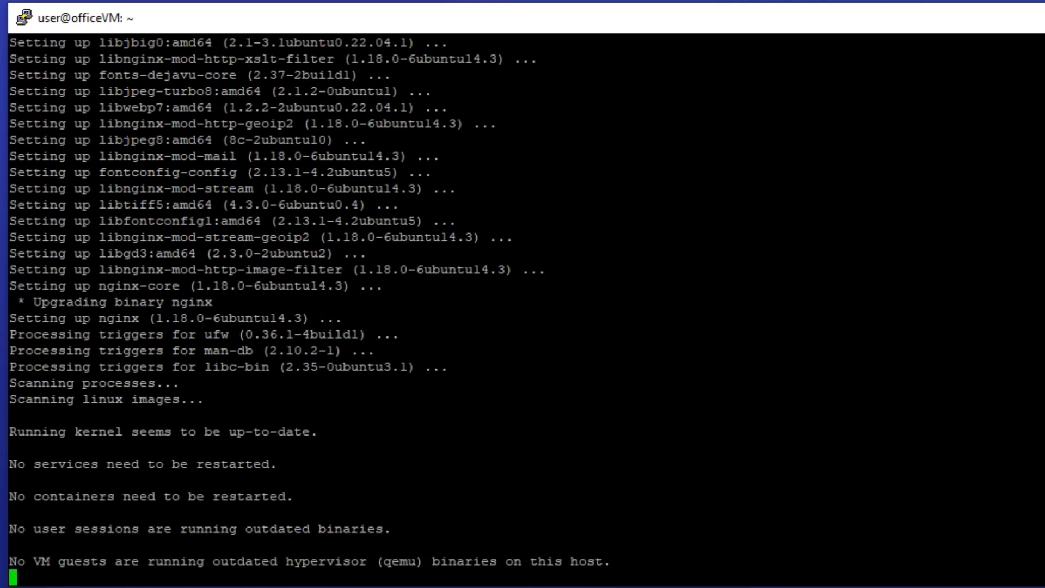
key("Return")
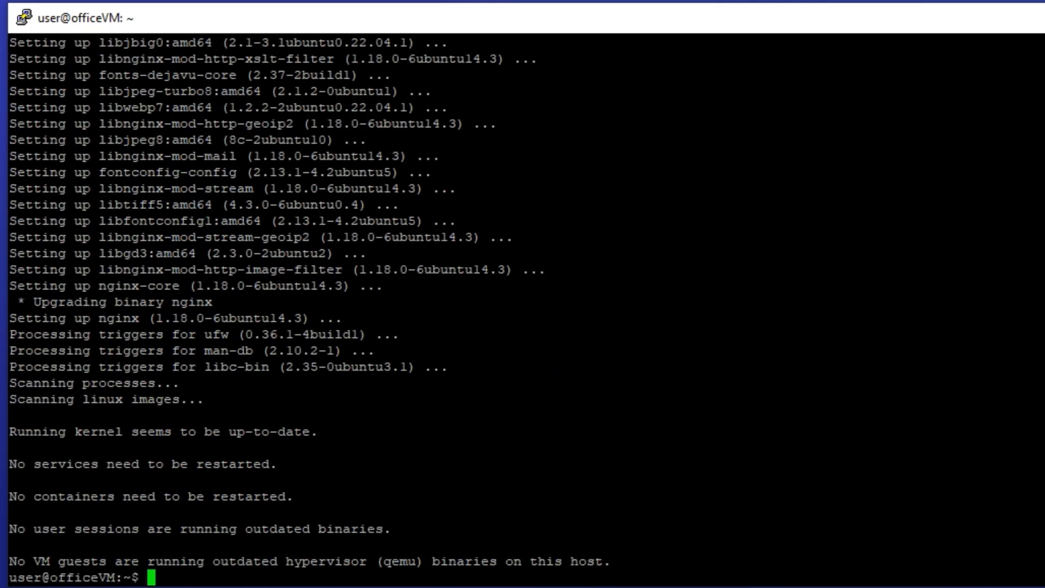
type("s")
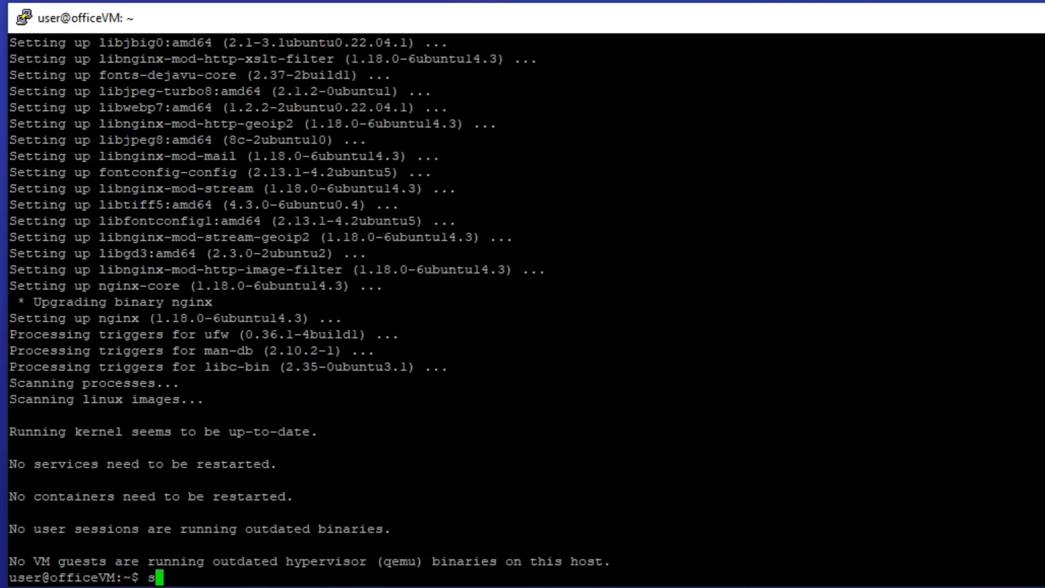
Open /etc/nginx/nginx.conf with sudo vim and start a stream { server { block
type("udo vim /et")
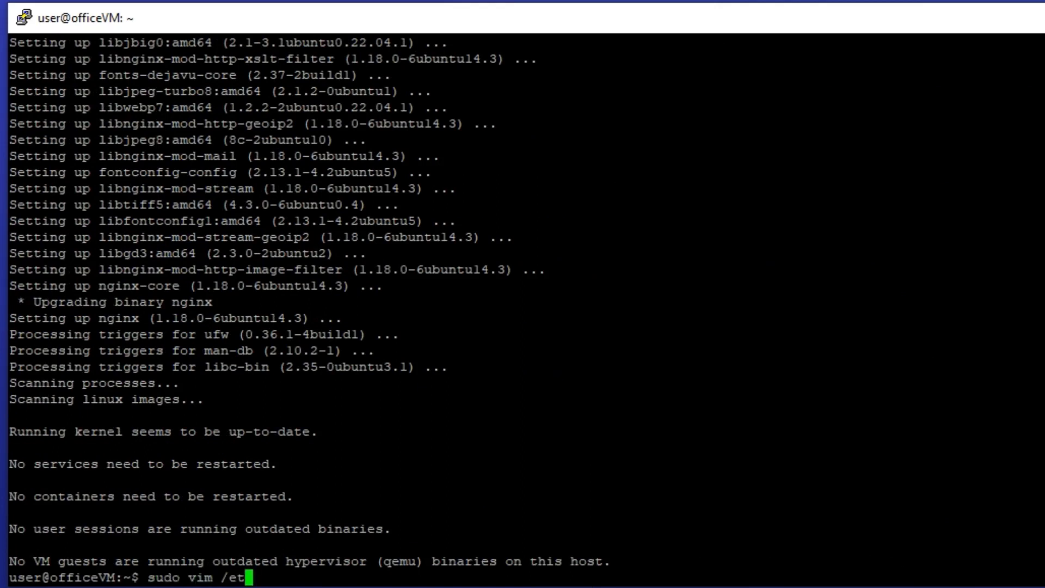
type("c/nginx/")
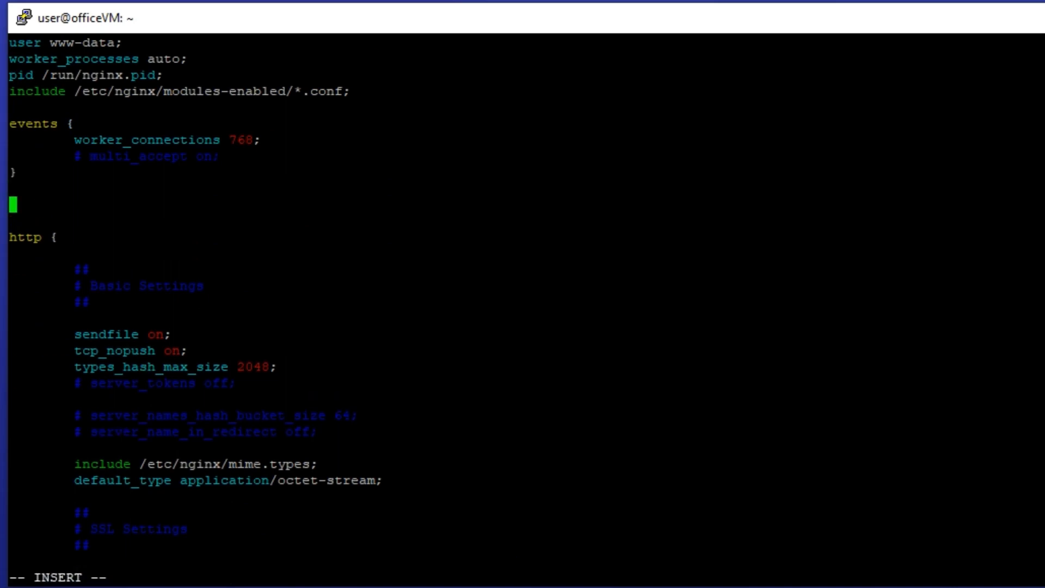
type("stream {}")
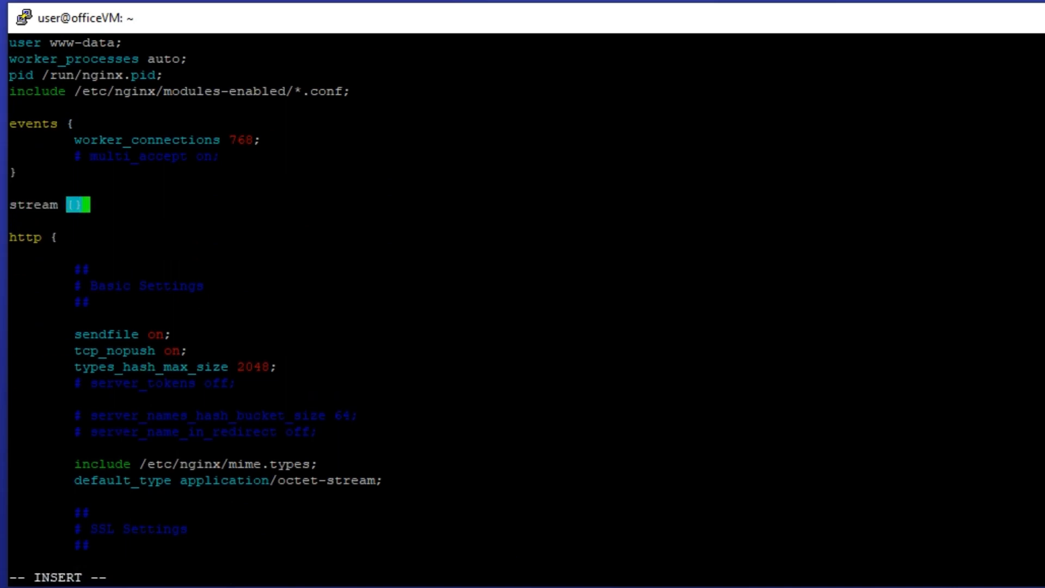
type("s")
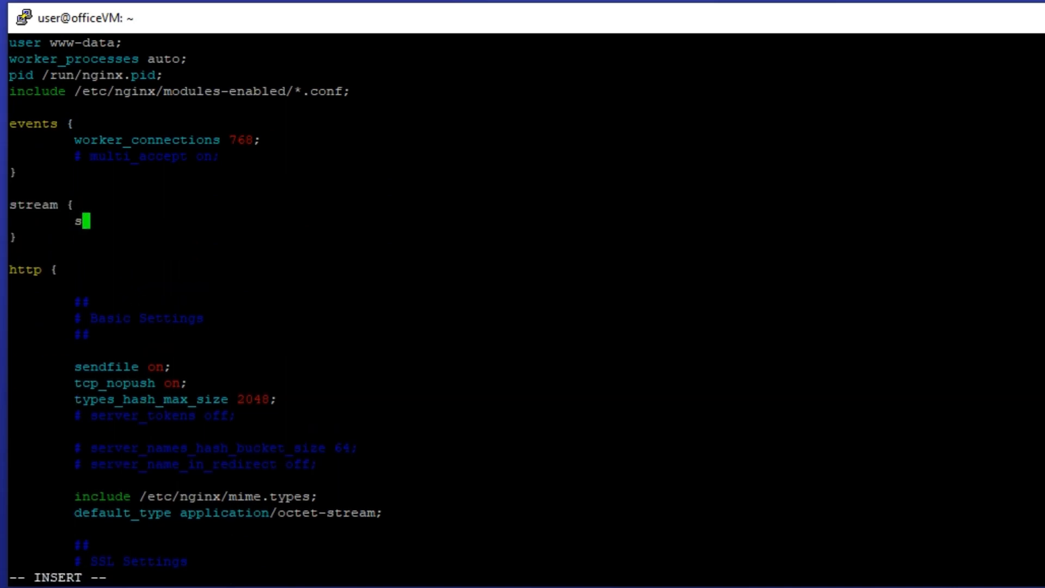
type("erver {")
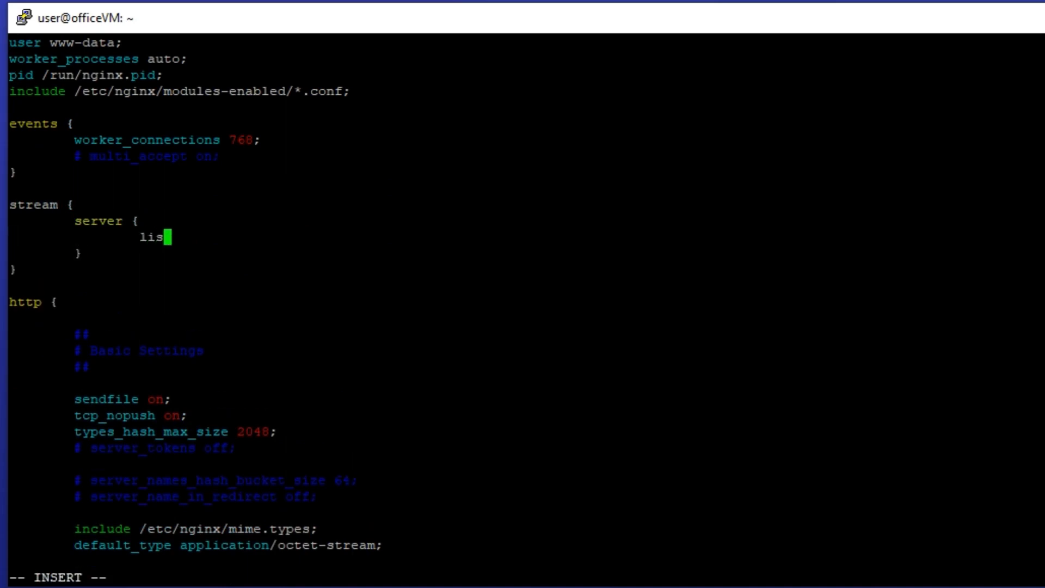
Make the server listen on 80 udp and proxy_pass to 127.0.0.1:51820
type("ten 80 ud")
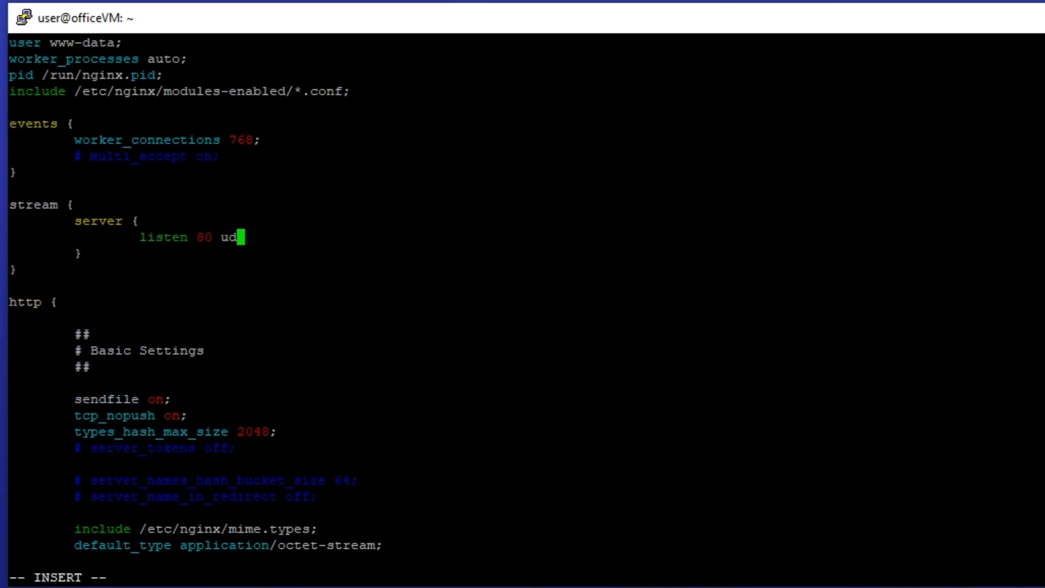
type("p;")
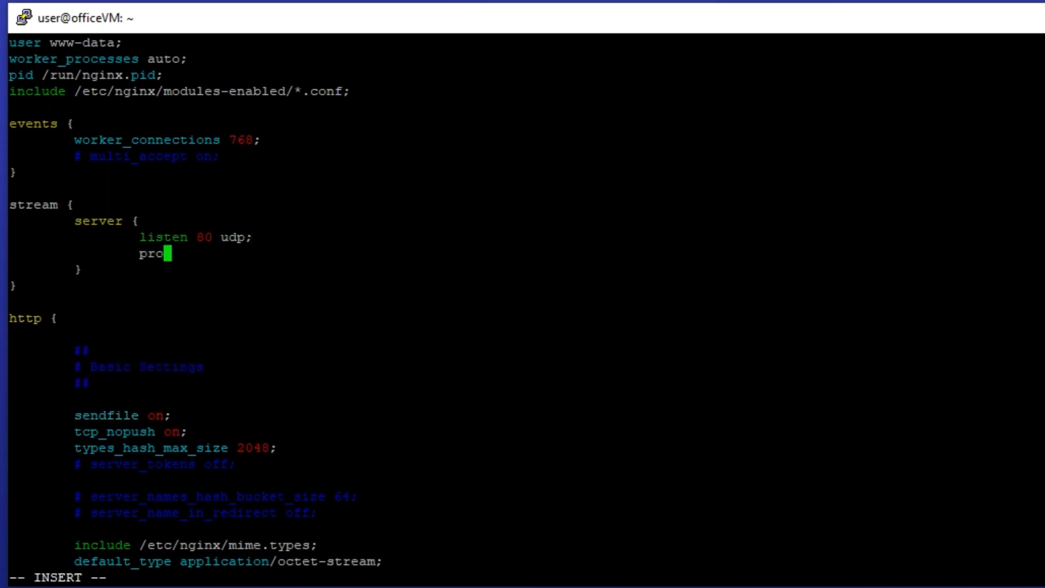
type("xy_pass 127")
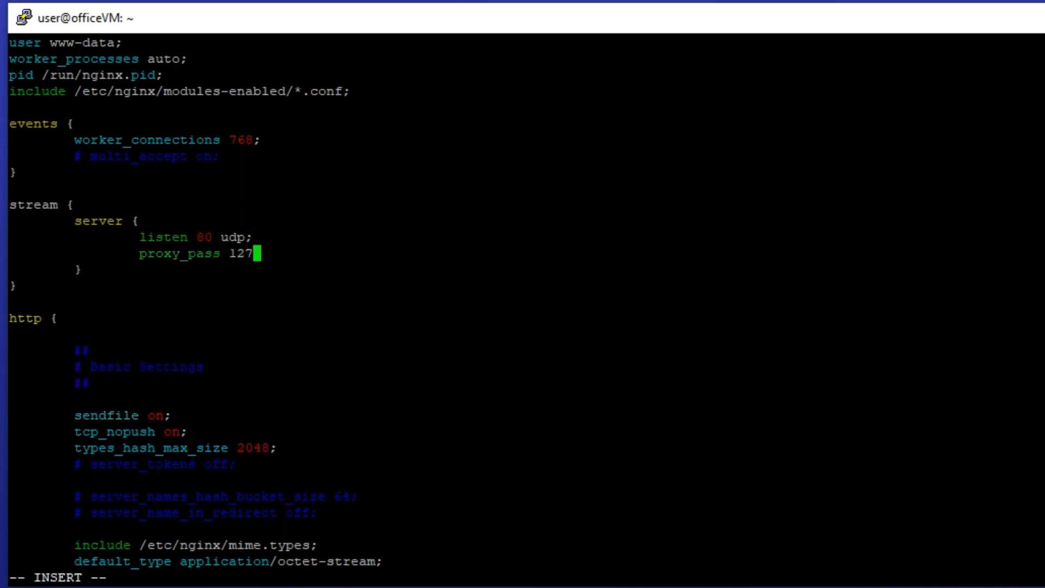
type(".0.0.1:5")
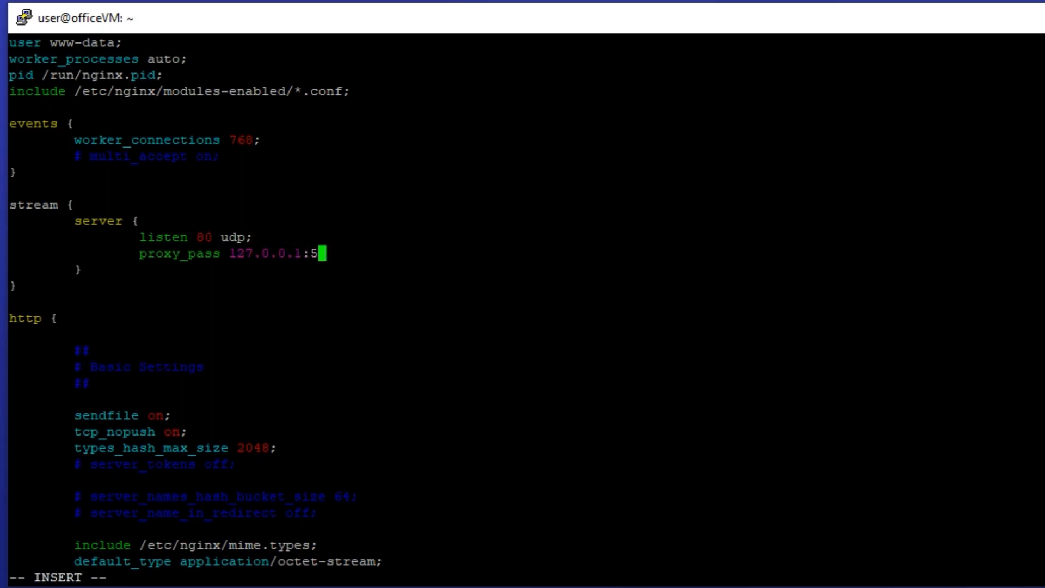
type("1820;")
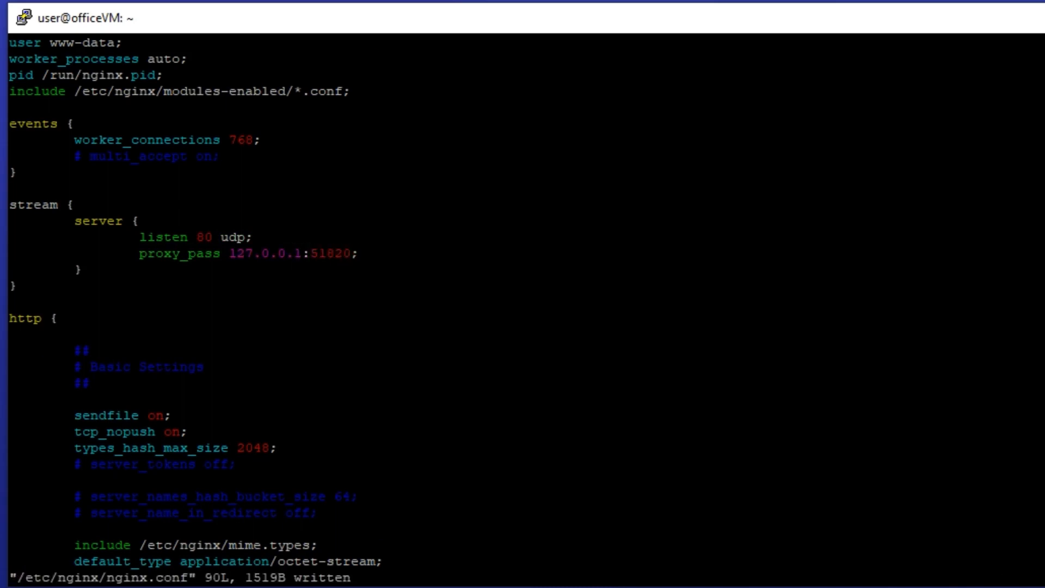
type("sudo")
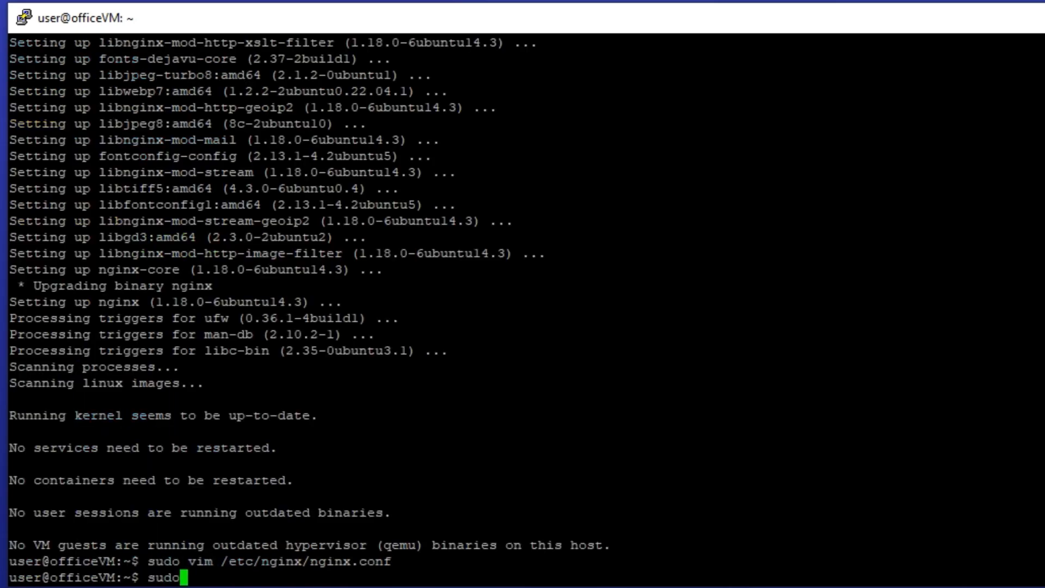
Enter sudo systemctl restart nginx to reload the new stream proxy config
type("systemctl ngin")
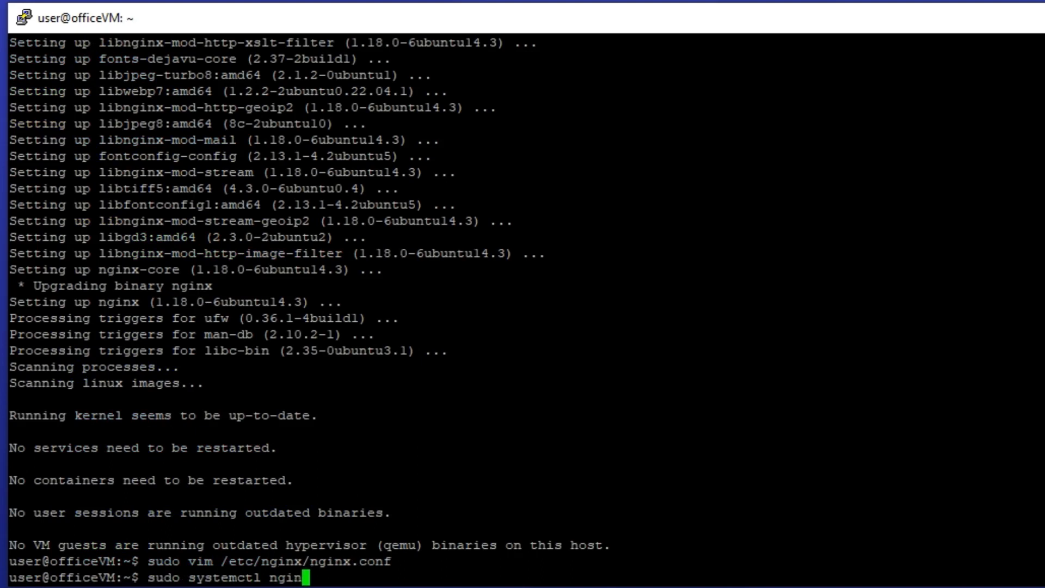
type("rest")
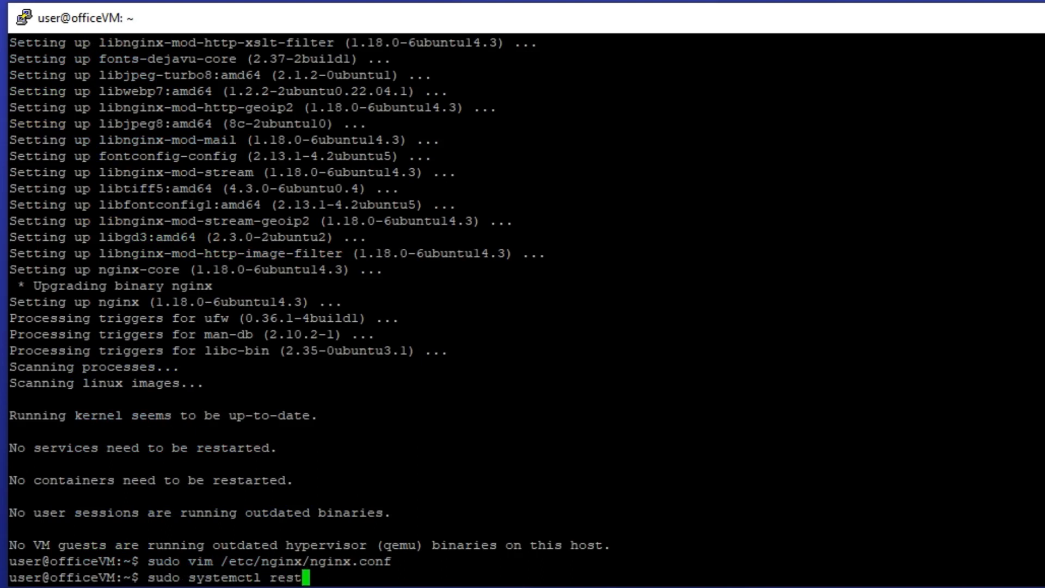